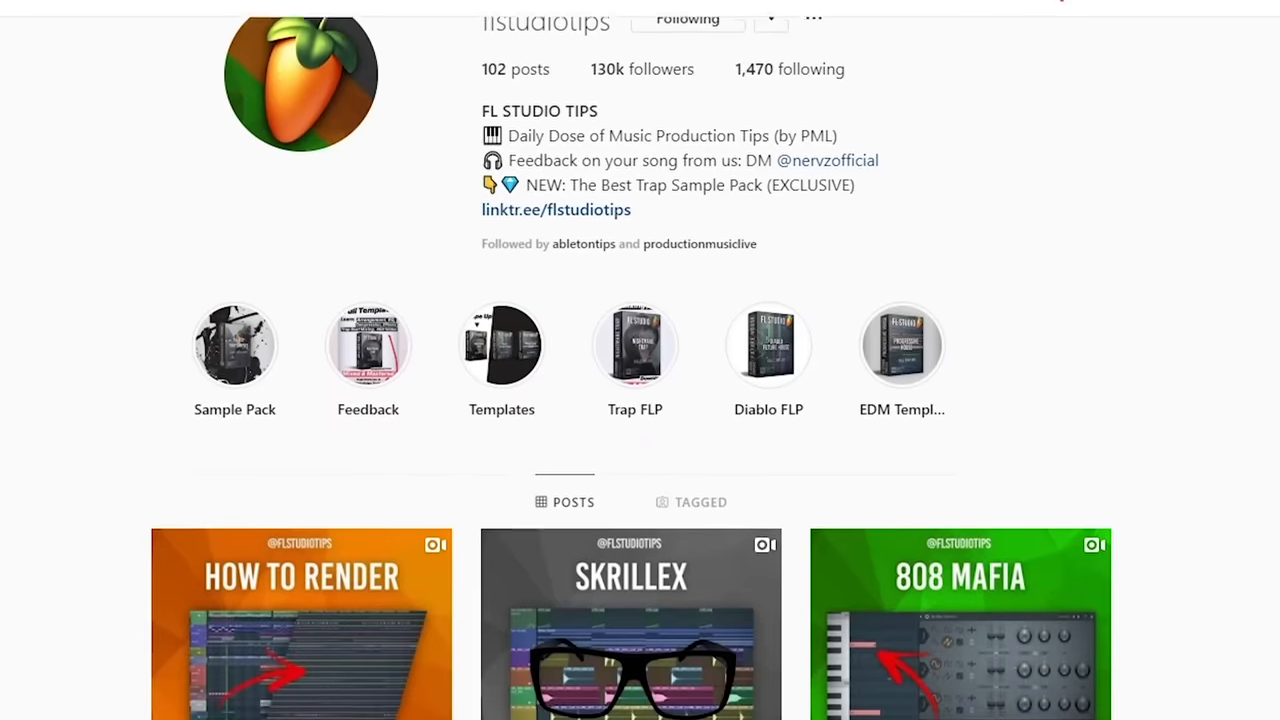
Step: Scroll past the FL Studio Tips Instagram profile to an empty FL Studio project
scroll(down, 3)
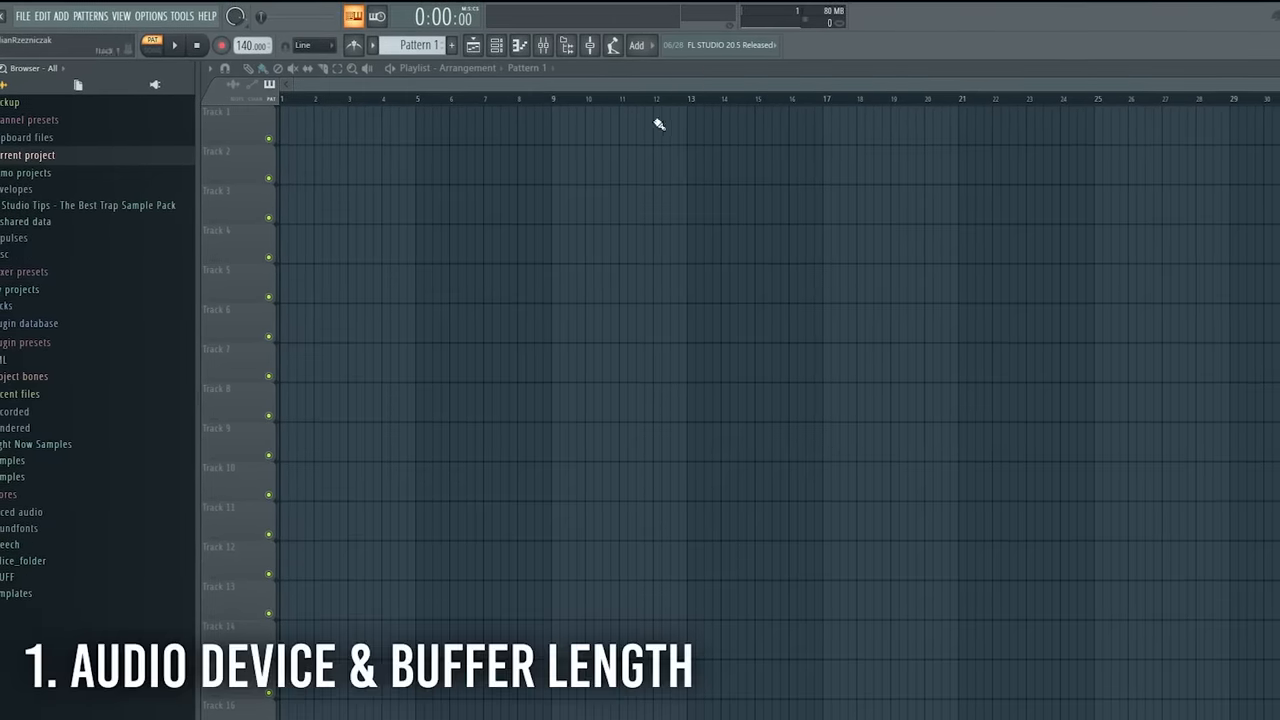
Step: In audio settings, keep FL Studio ASIO as device and its buffer at 512 samples
click(134, 16)
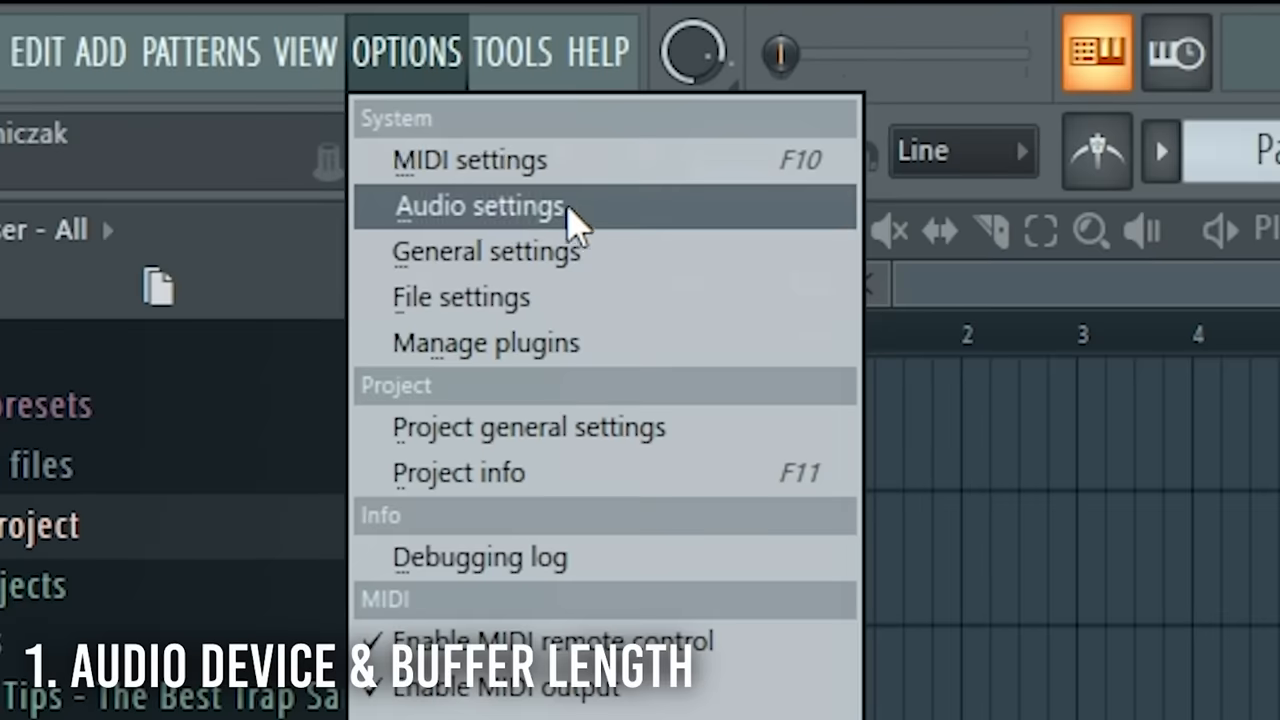
click(480, 206)
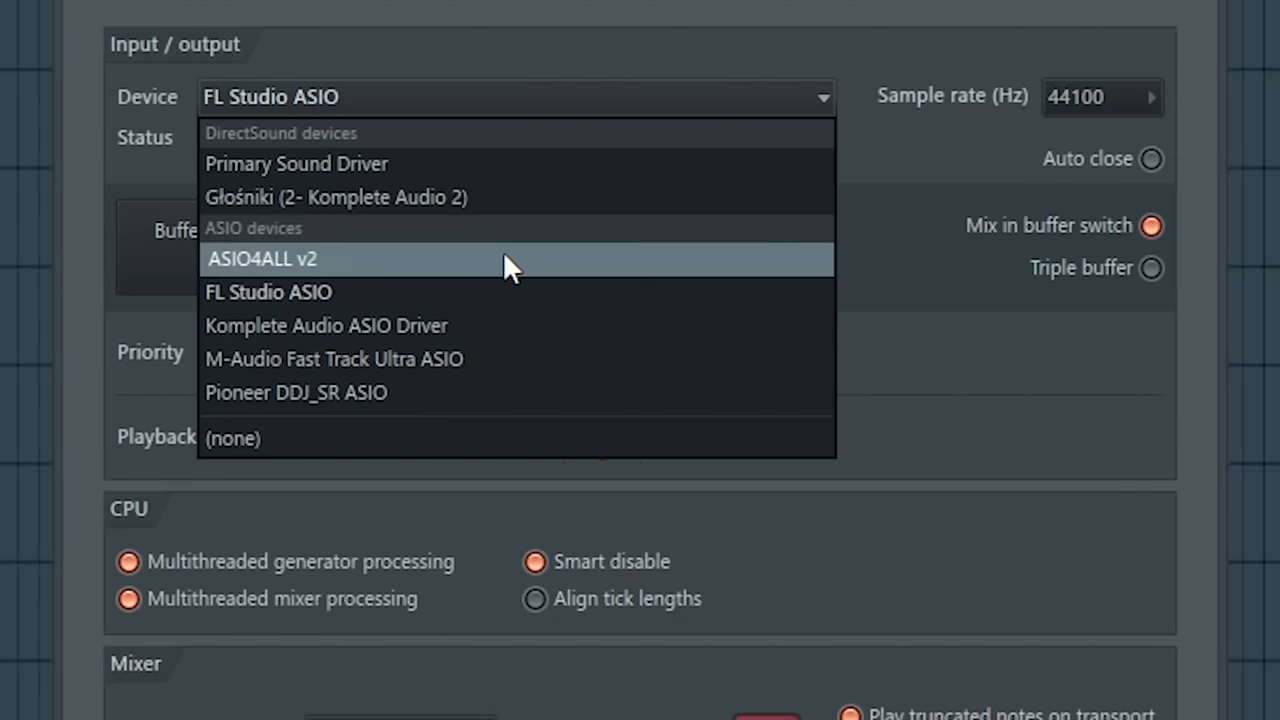
mouse_move(670, 305)
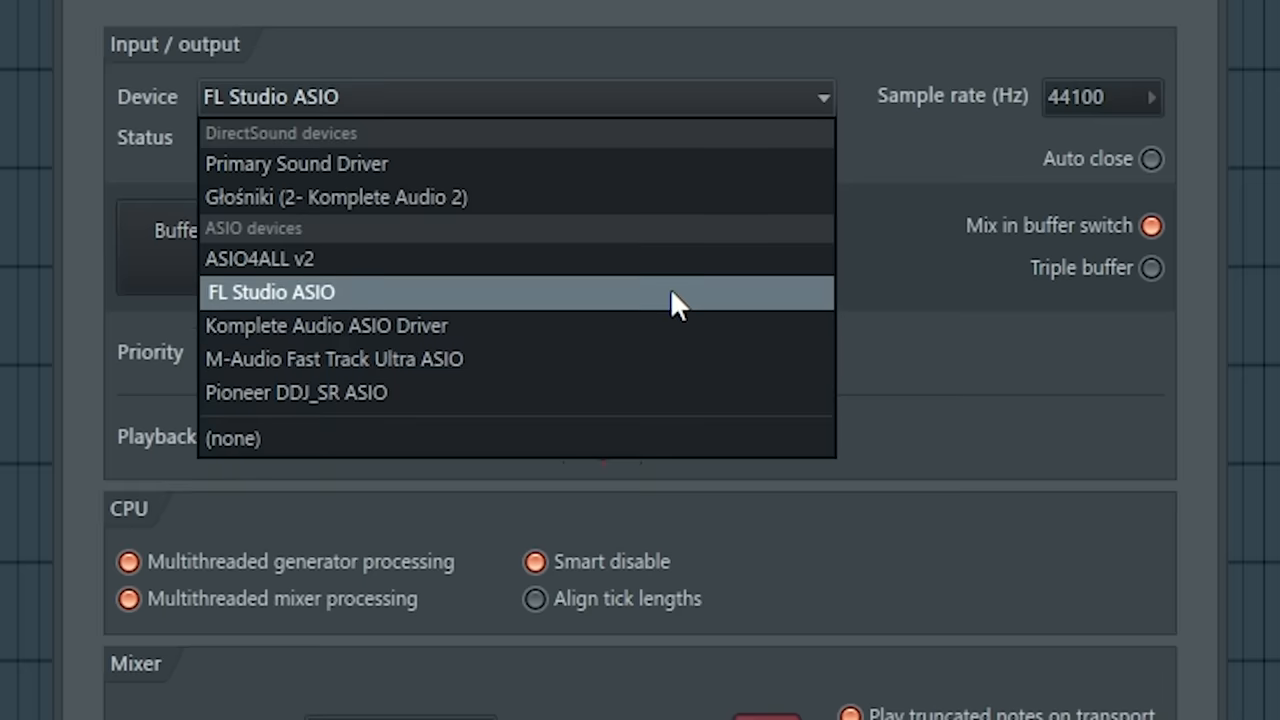
mouse_move(511, 360)
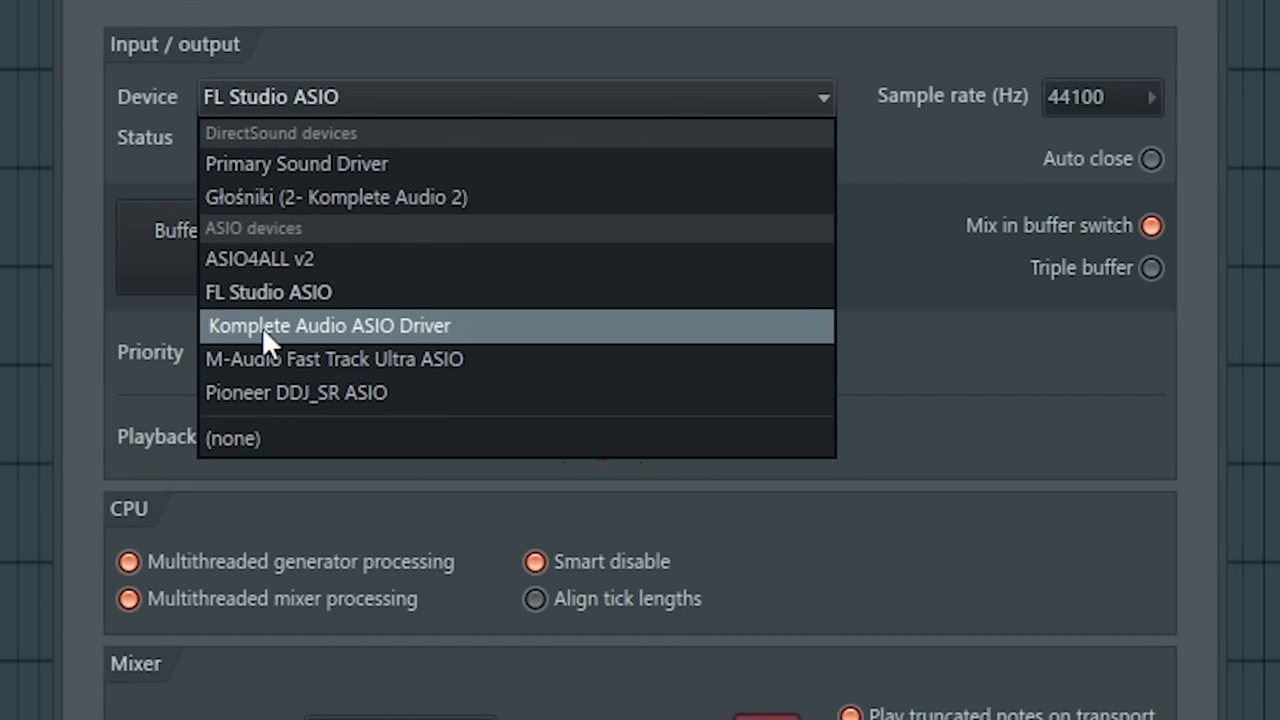
click(268, 291)
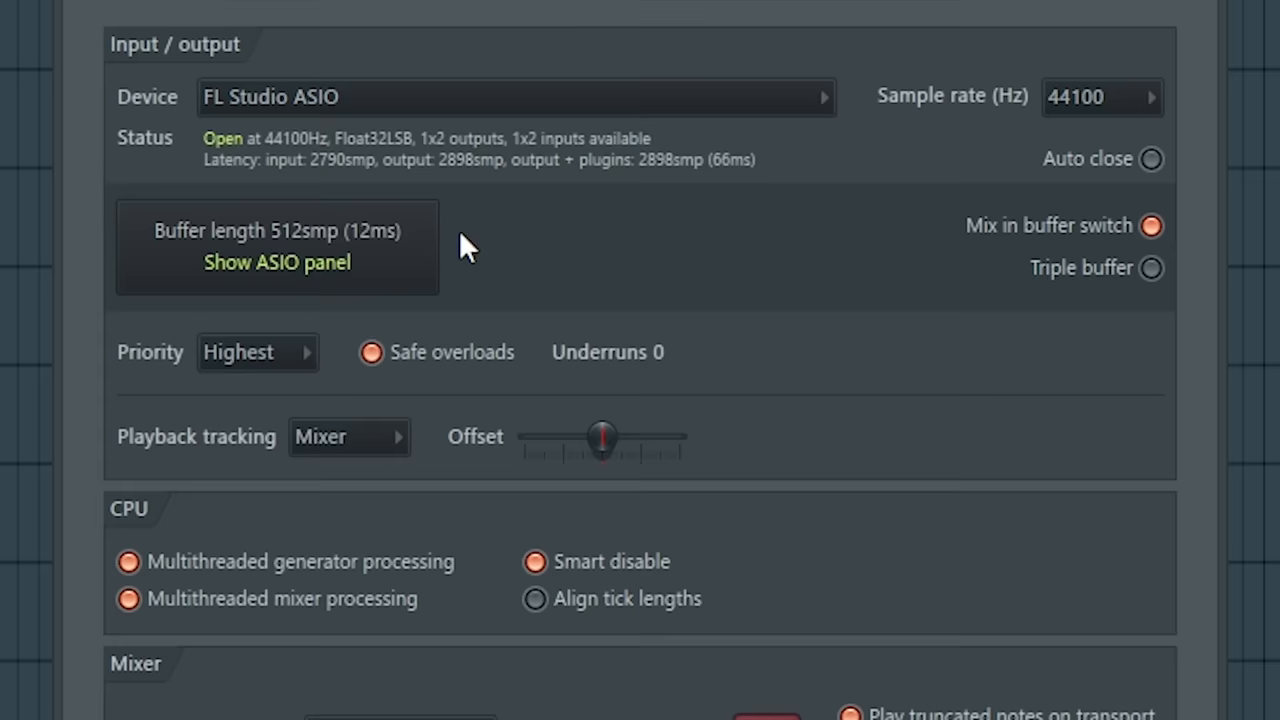
mouse_move(487, 322)
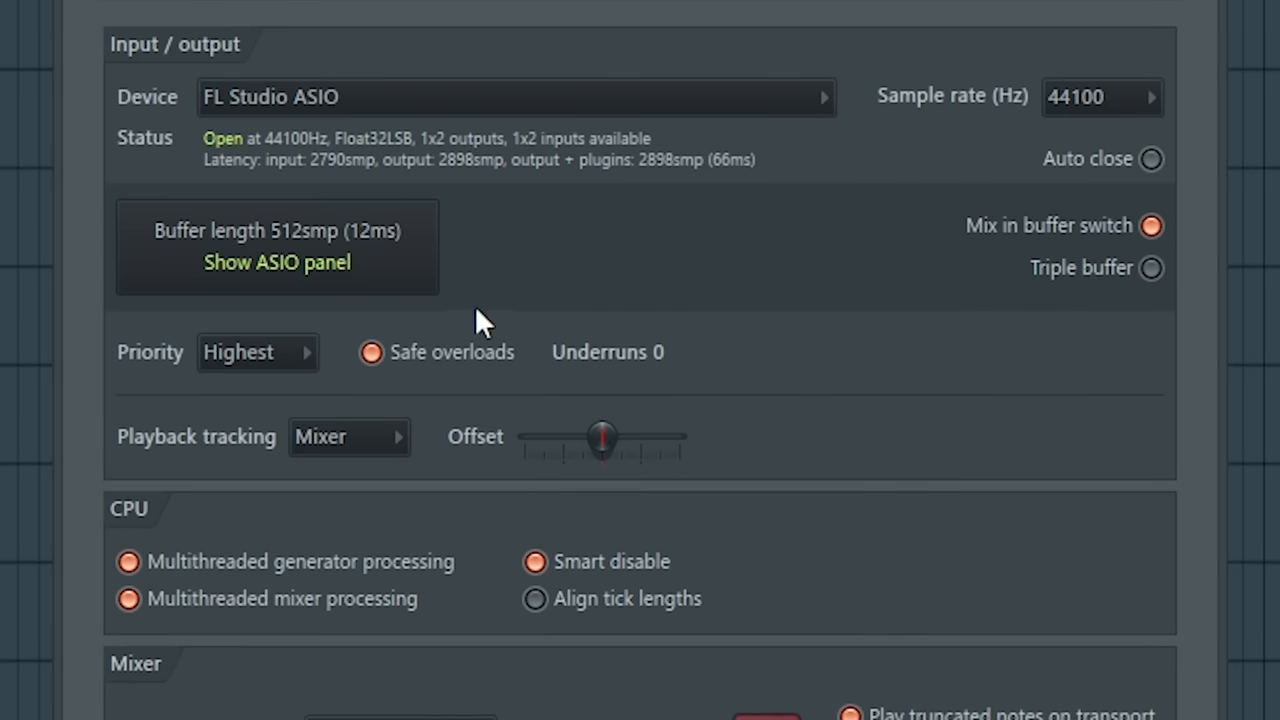
click(276, 262)
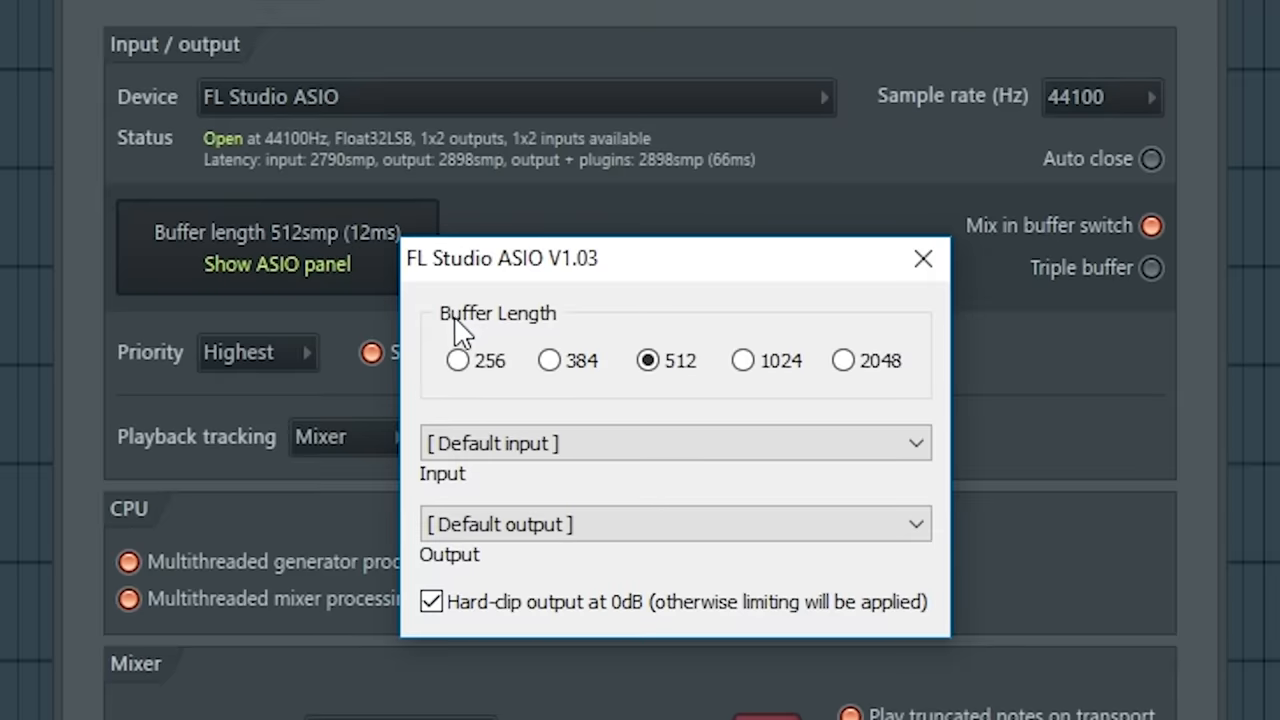
mouse_move(645, 338)
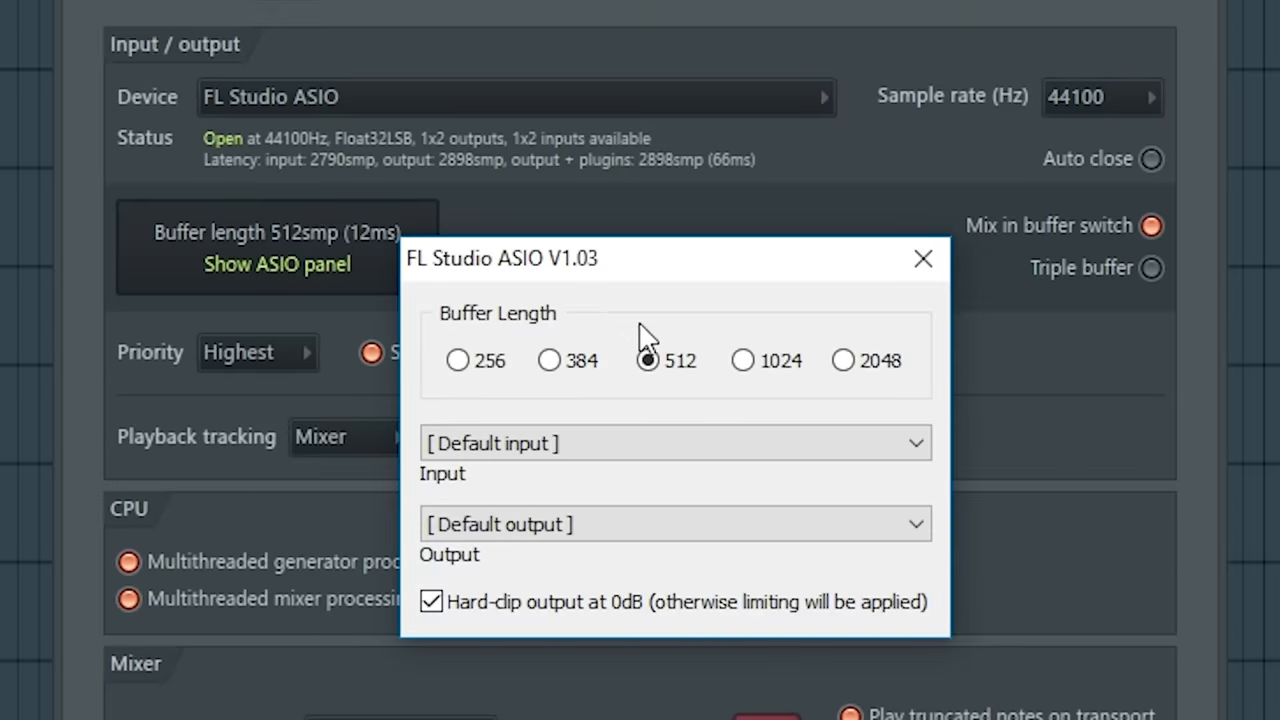
drag(645, 258, 805, 298)
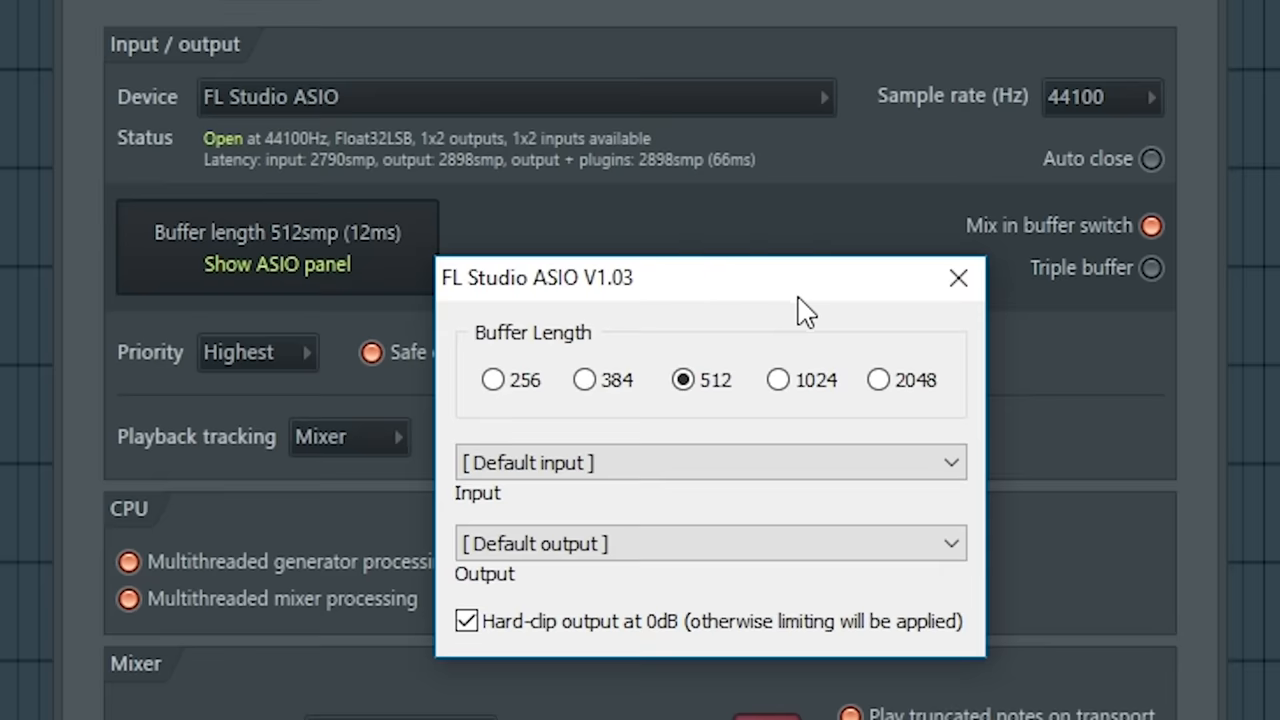
click(957, 278)
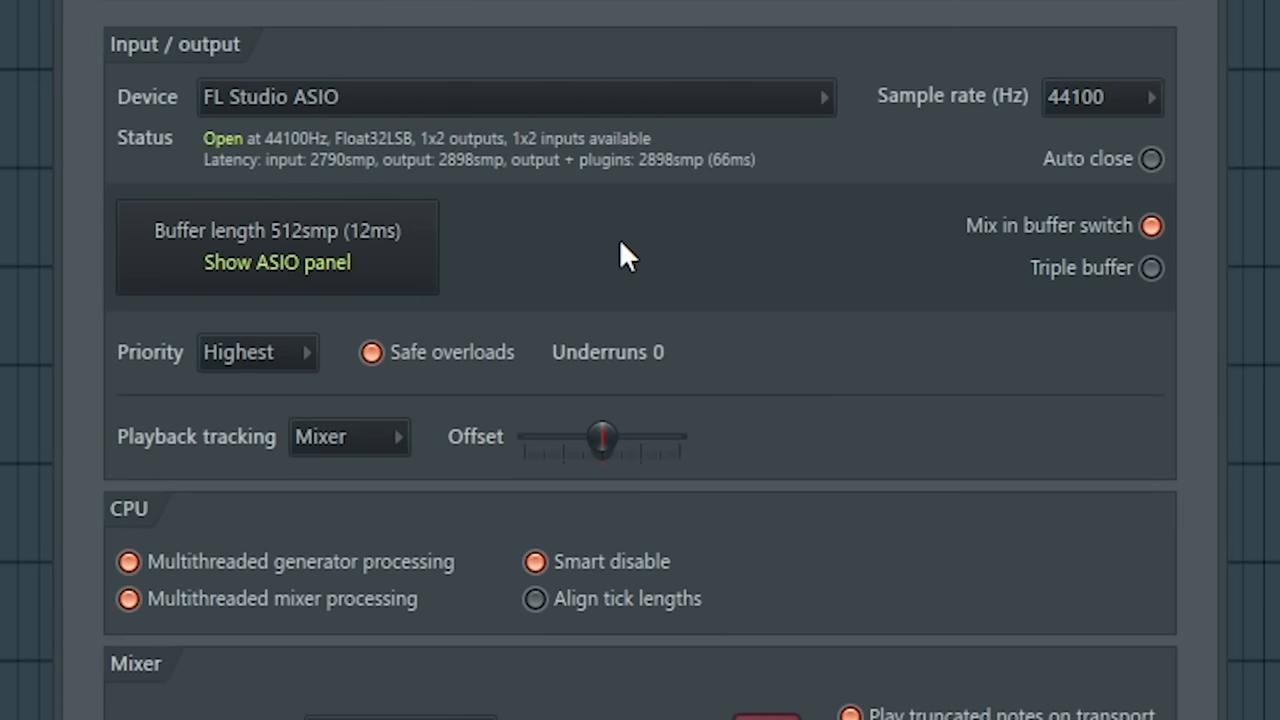
Step: Toggle Triple buffer on and then back off
scroll(down, 3)
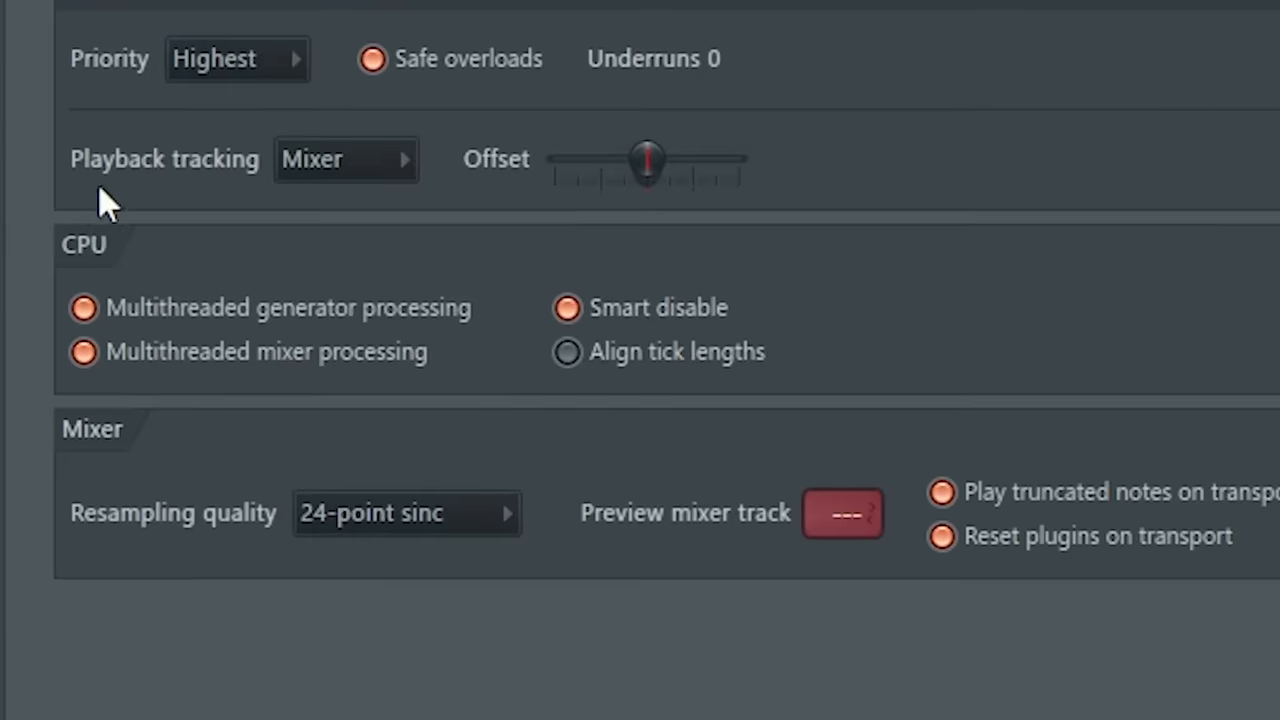
mouse_move(583, 278)
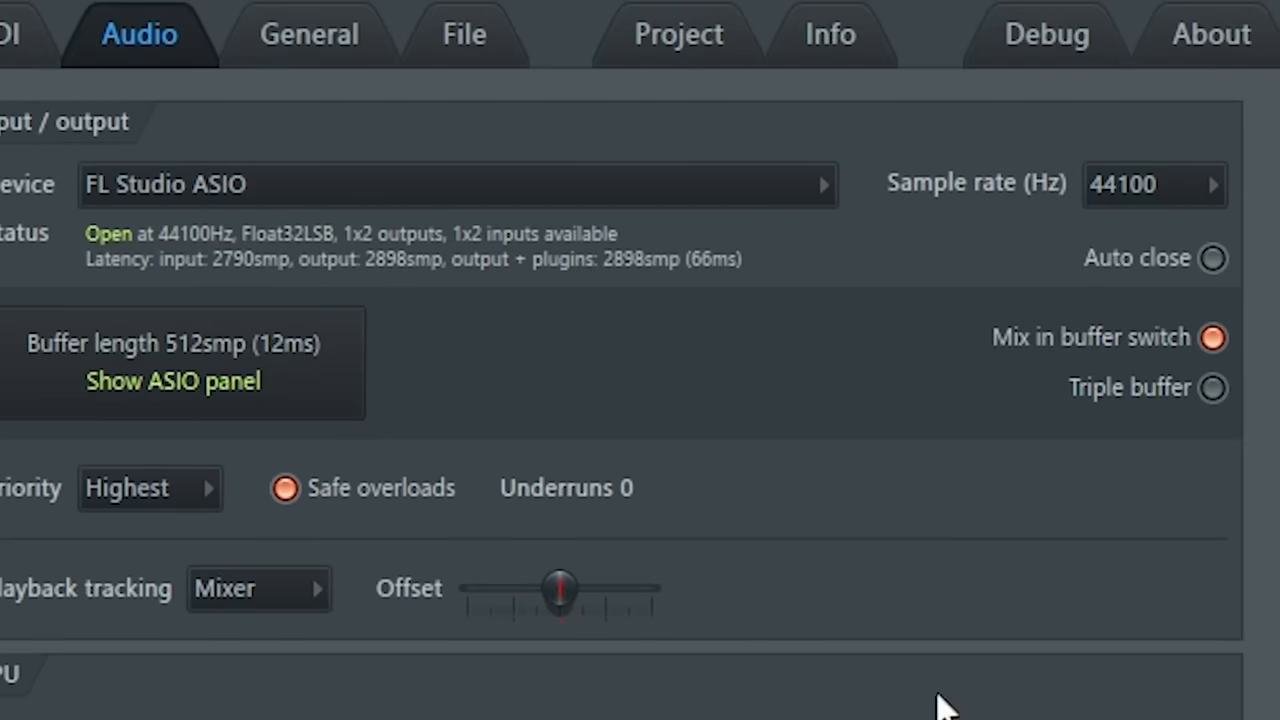
click(1213, 388)
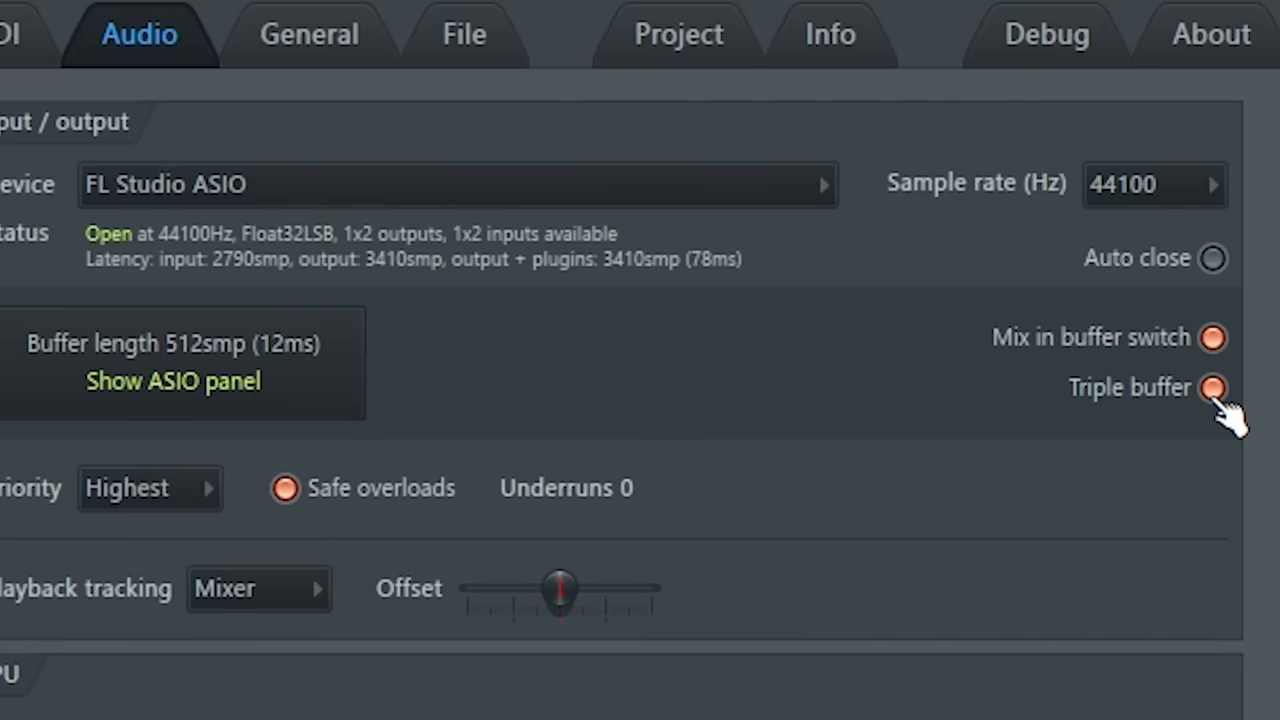
click(1213, 388)
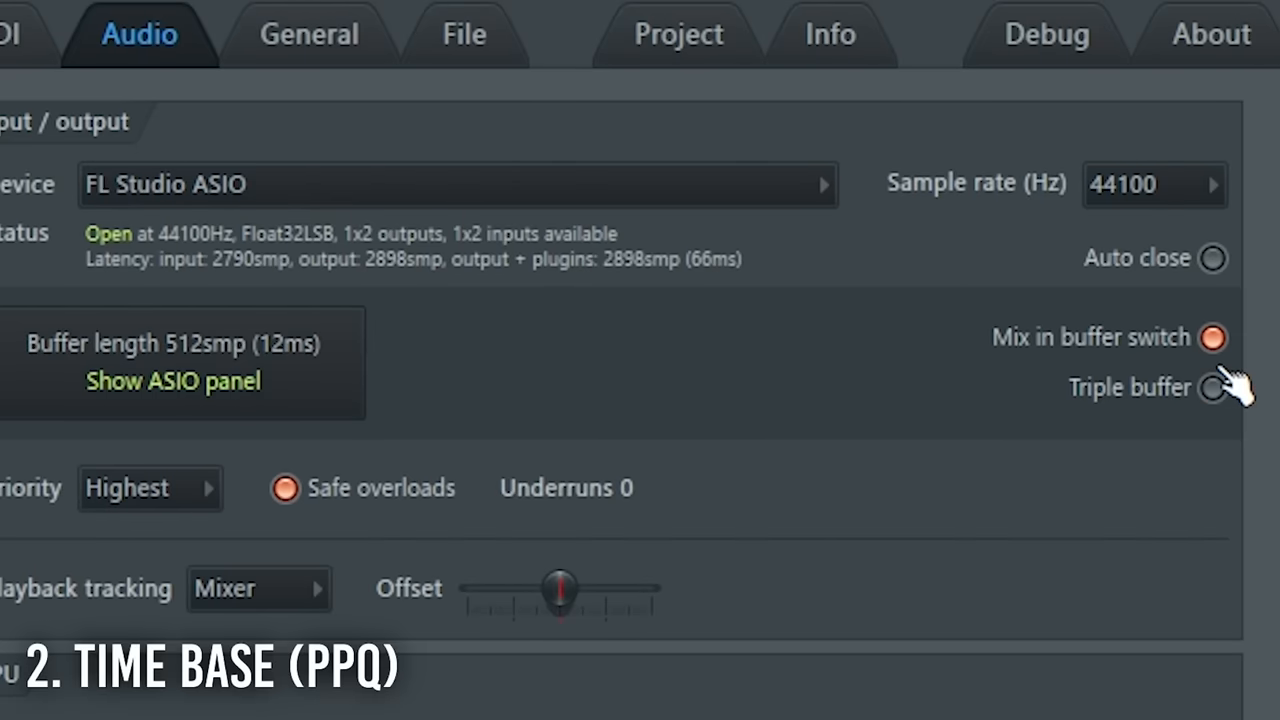
mouse_move(1205, 410)
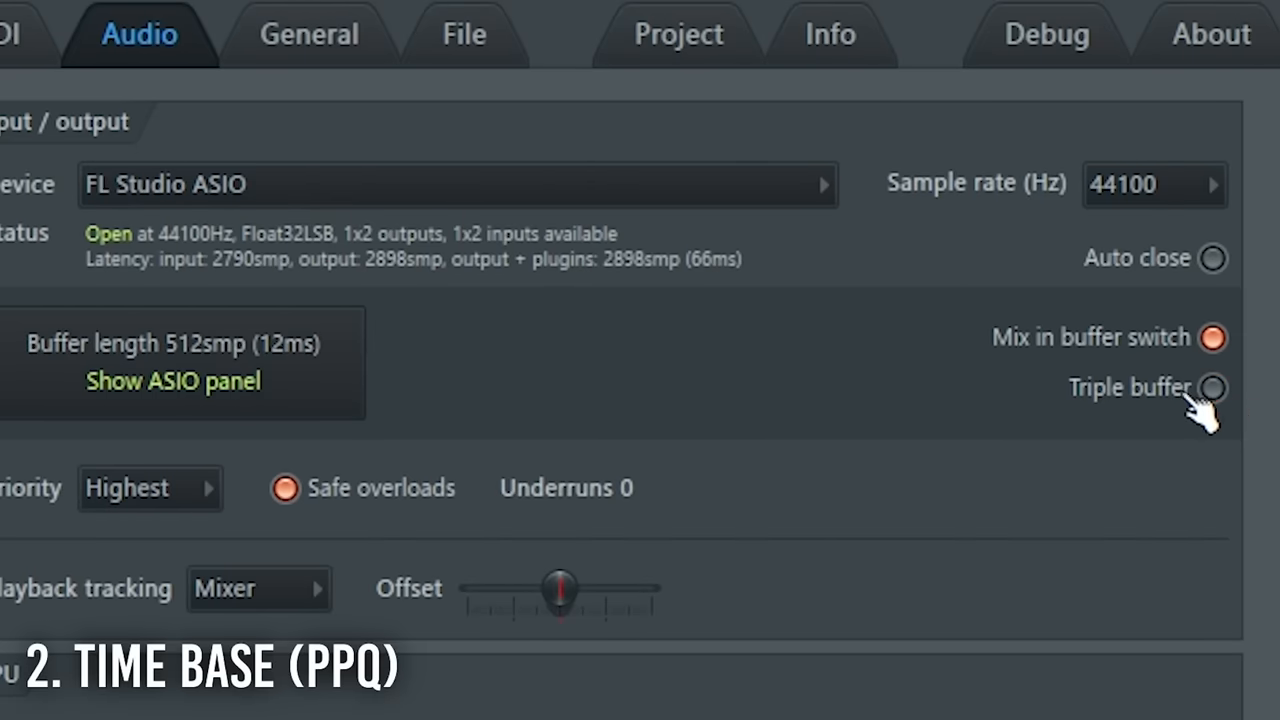
Step: Check the project's 96 PPQ timebase and load the project with Serum and sample channels
click(678, 33)
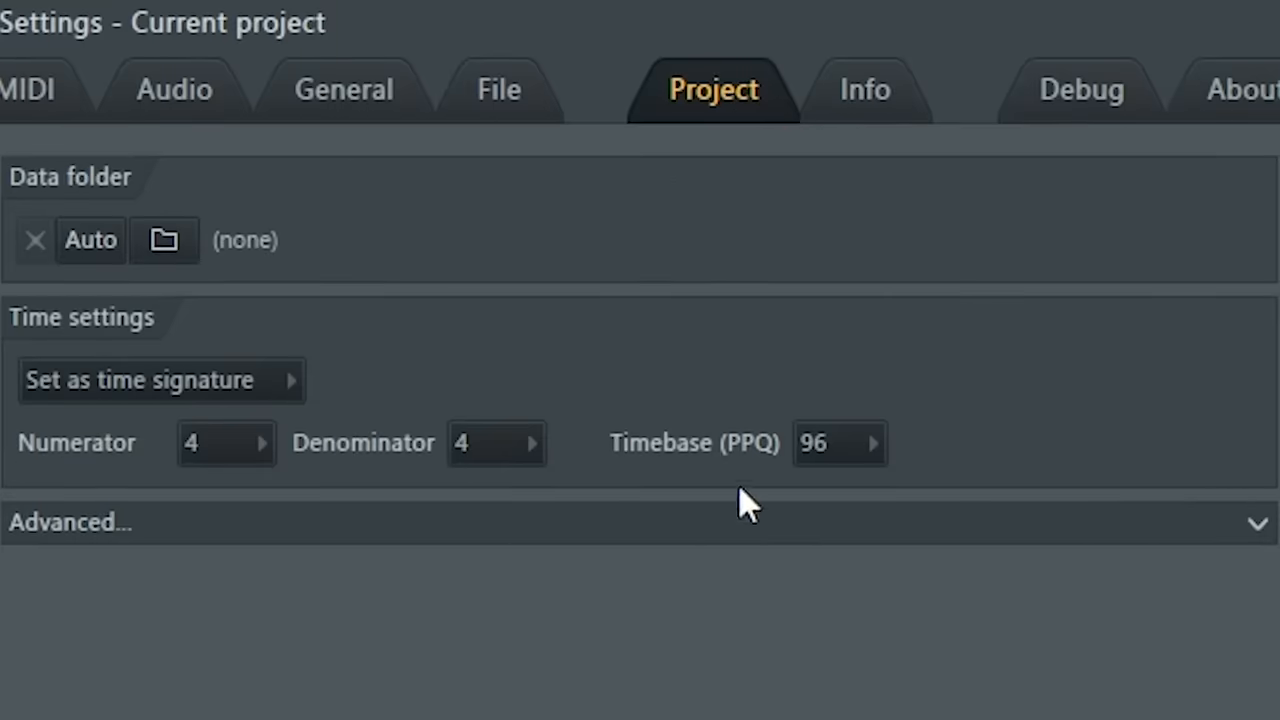
click(840, 443)
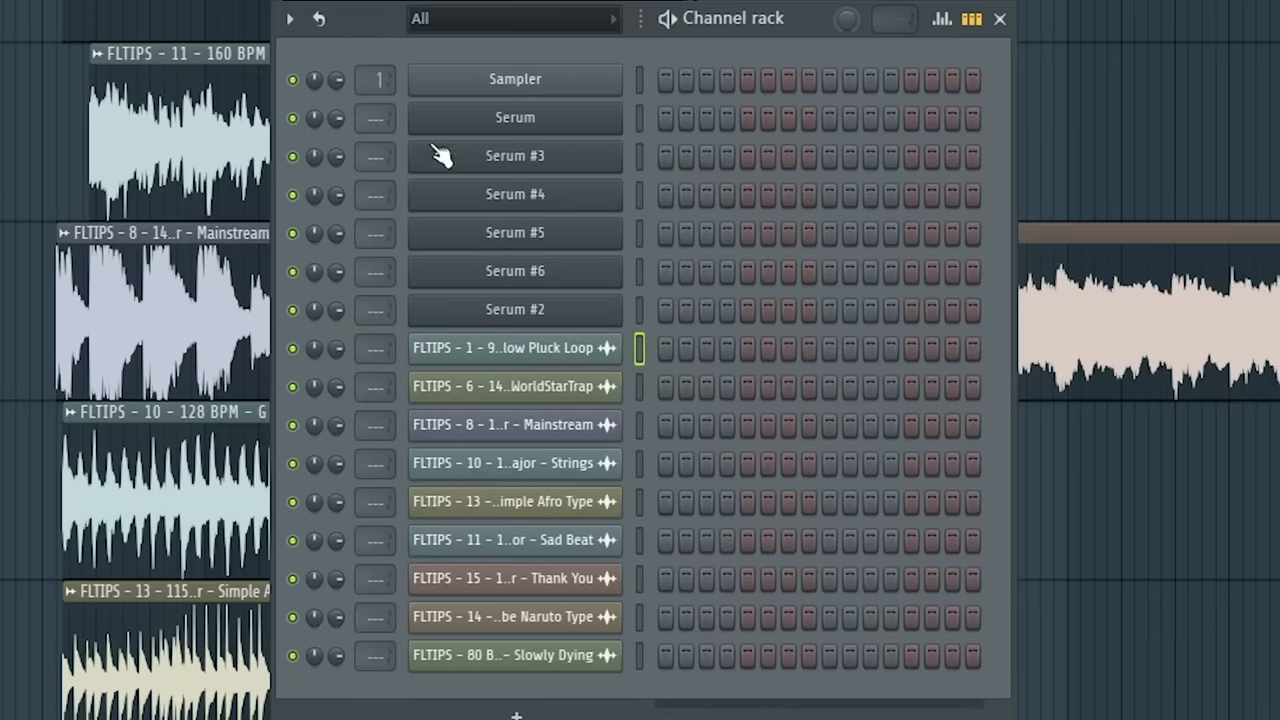
mouse_move(430, 497)
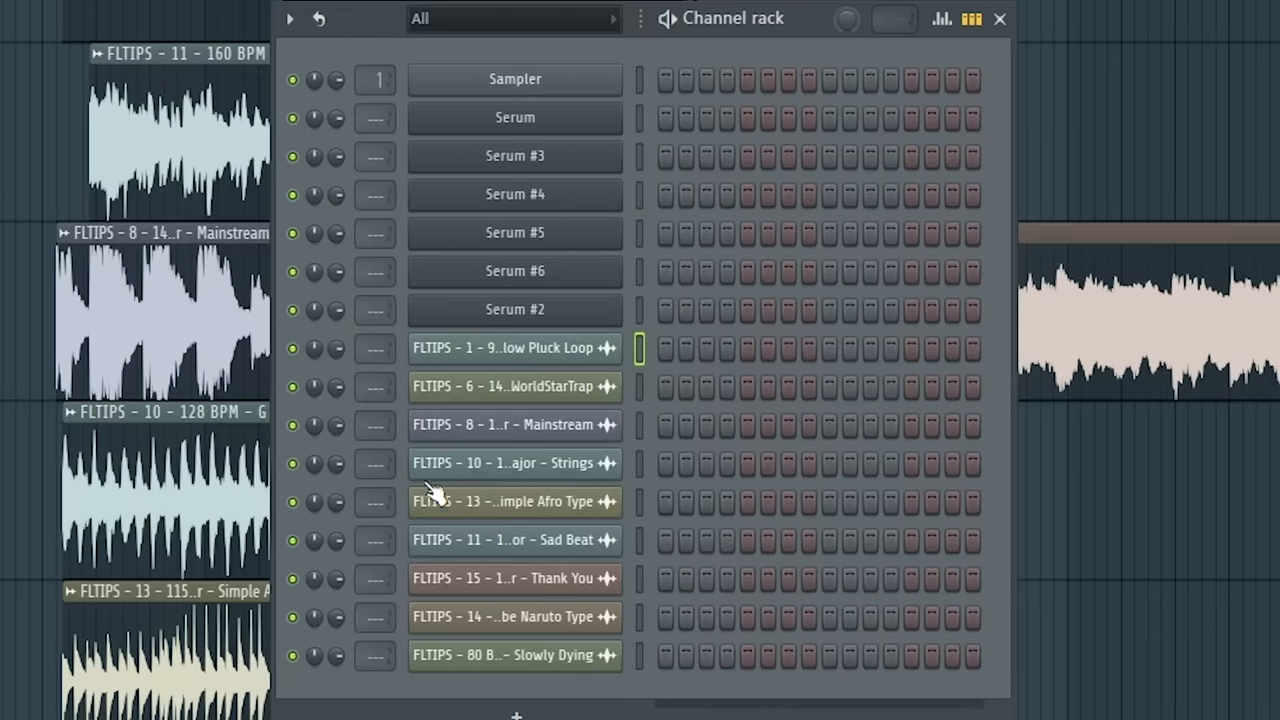
Step: Purge unused channels and audio clips, leaving Serum #3 and the FLTIPS samples
click(195, 52)
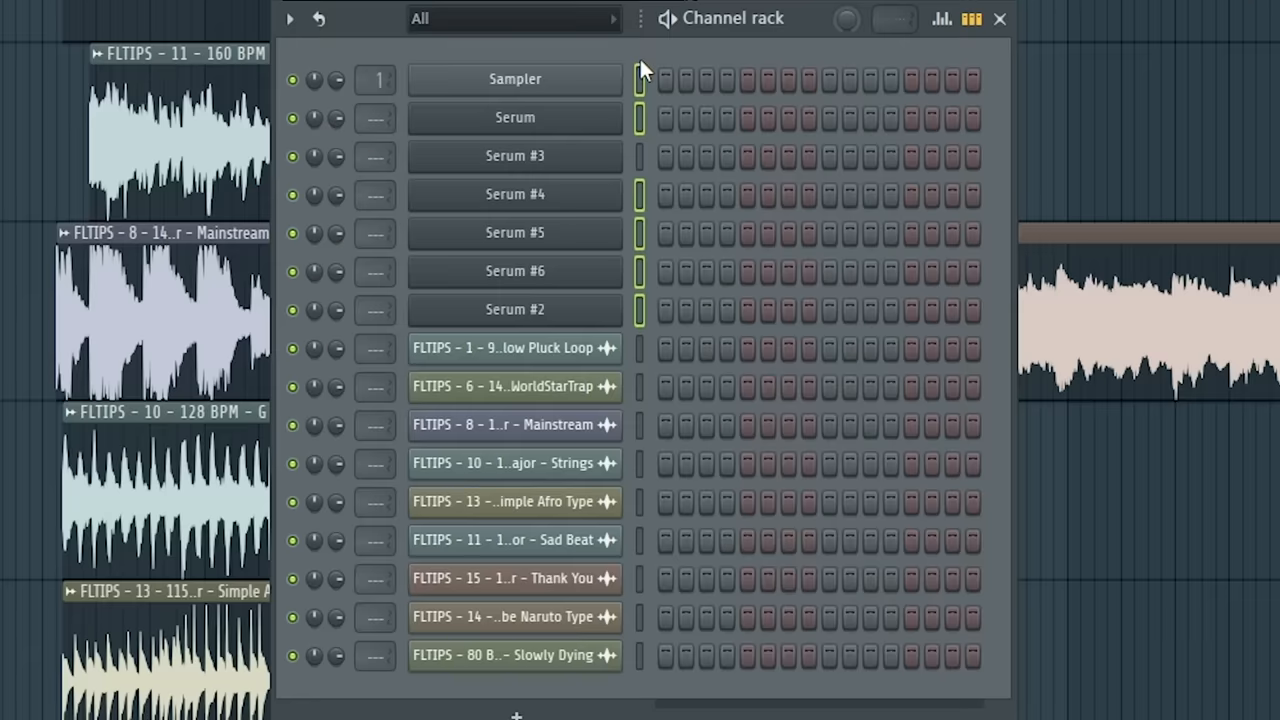
mouse_move(643, 60)
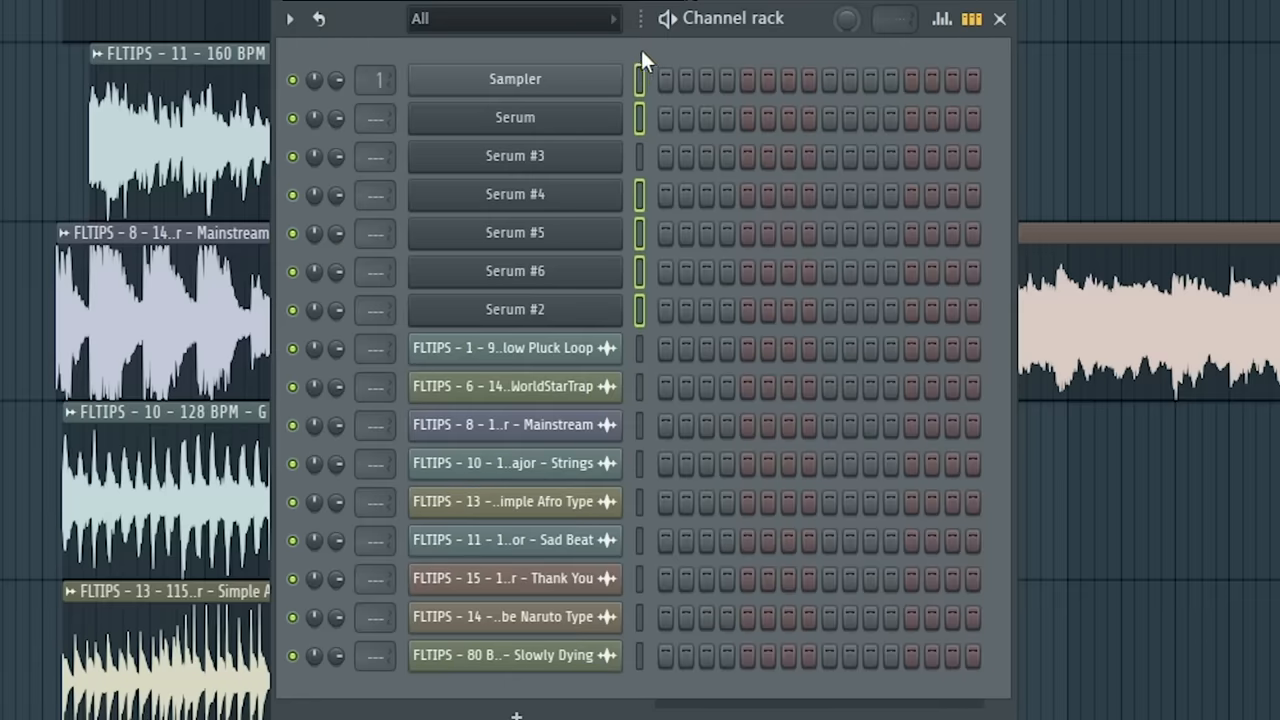
click(290, 18)
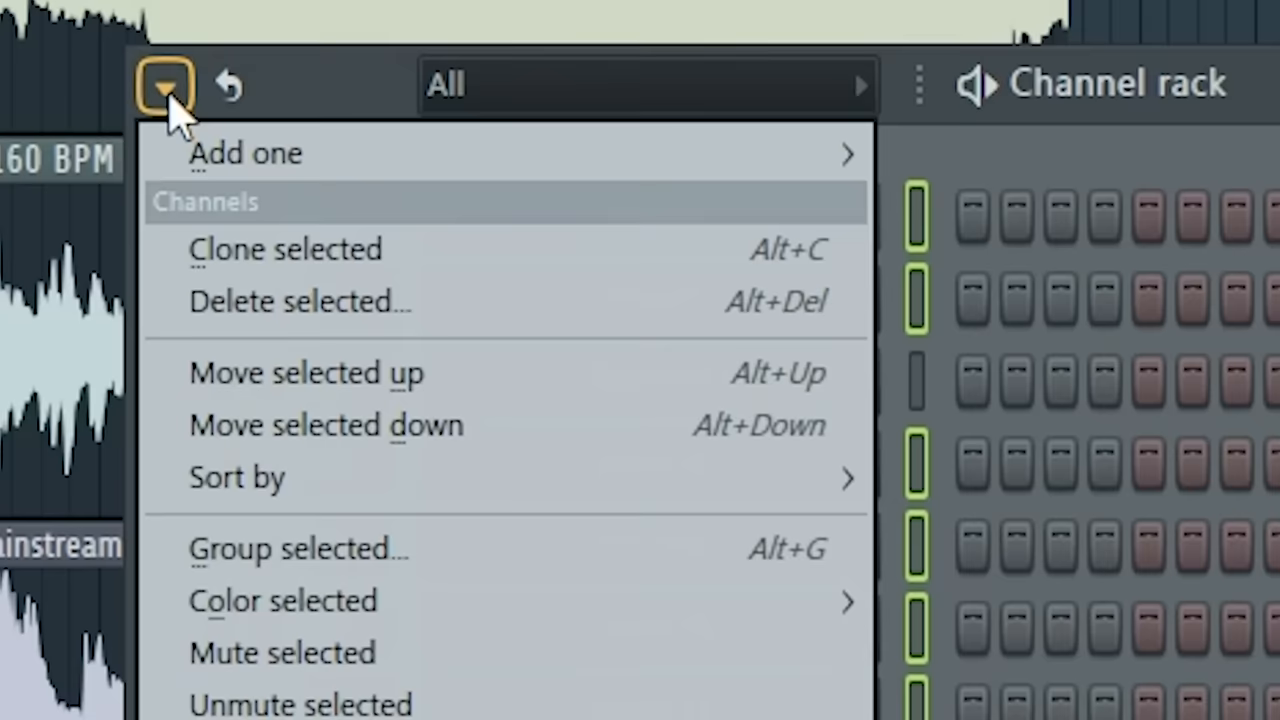
click(298, 301)
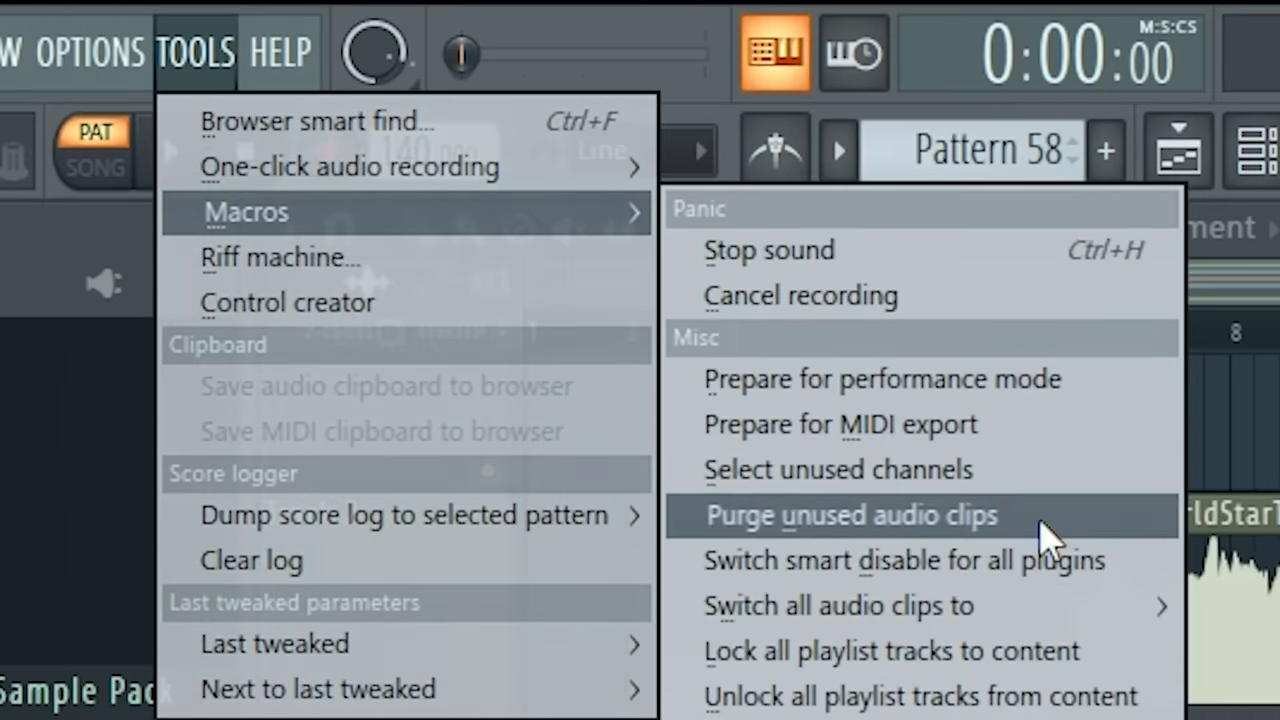
click(851, 515)
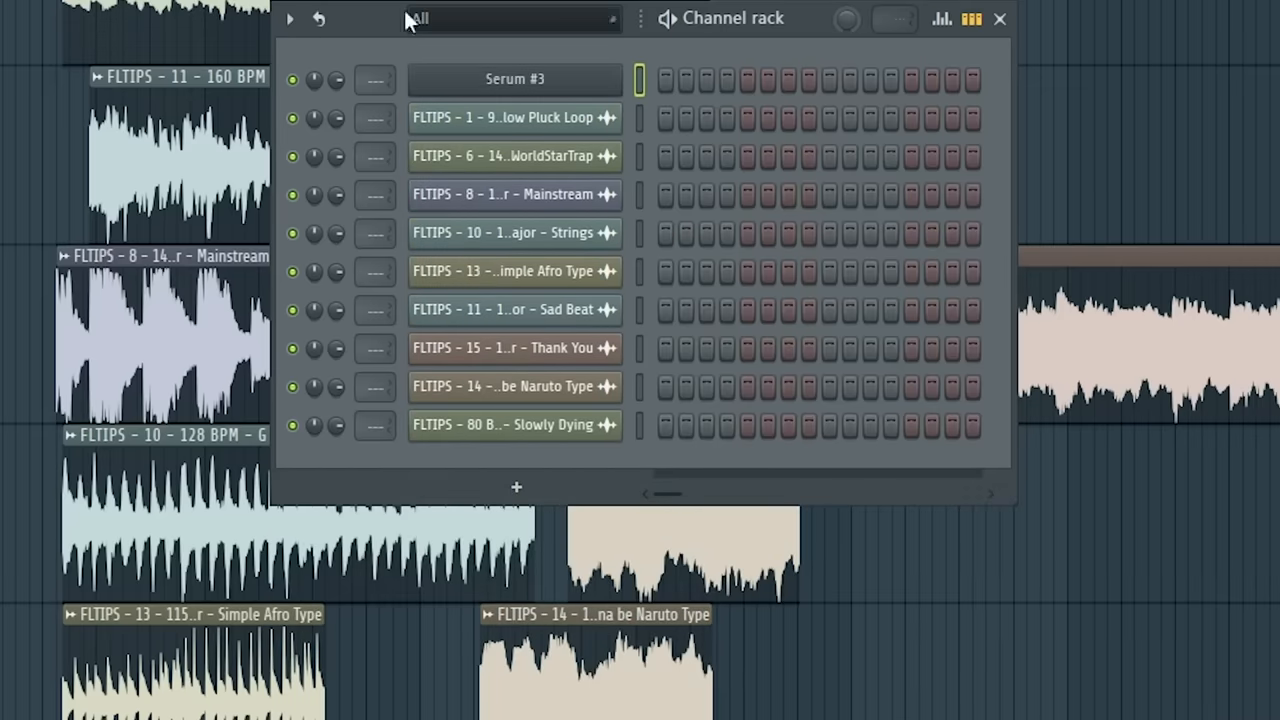
mouse_move(590, 386)
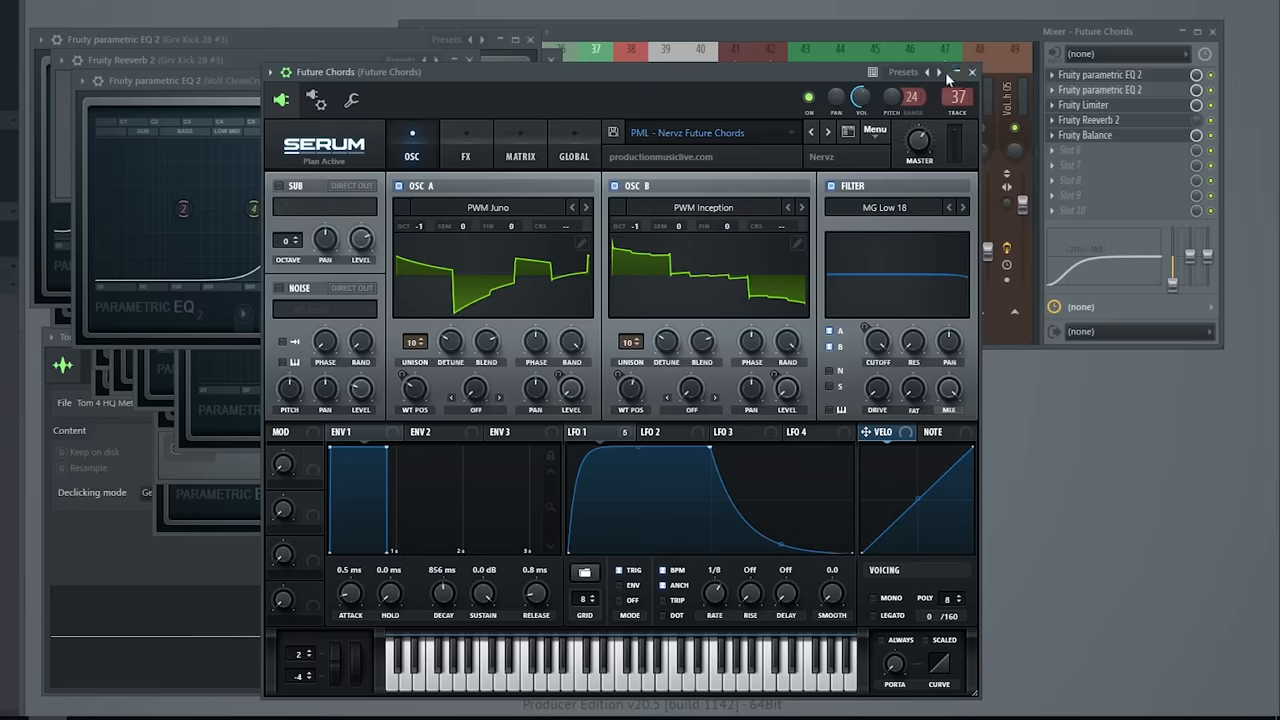
Step: Close every open plugin window with Alt+F12
key(f12)
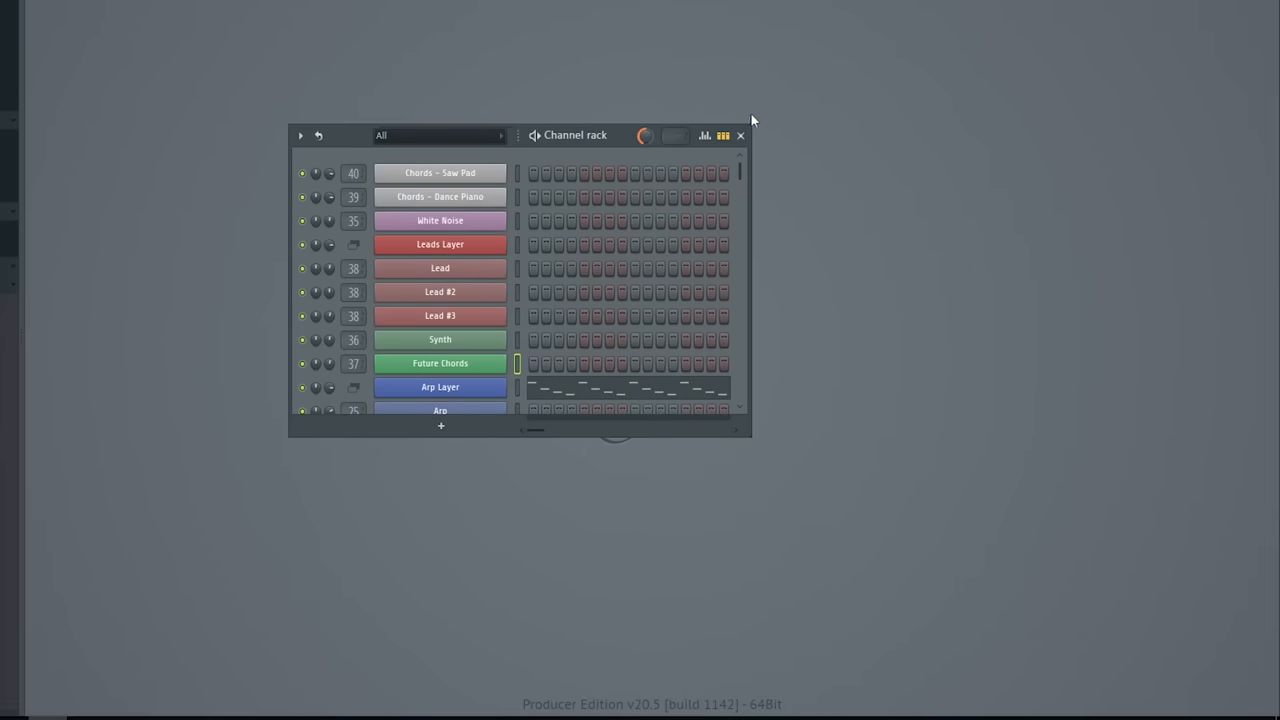
mouse_move(877, 114)
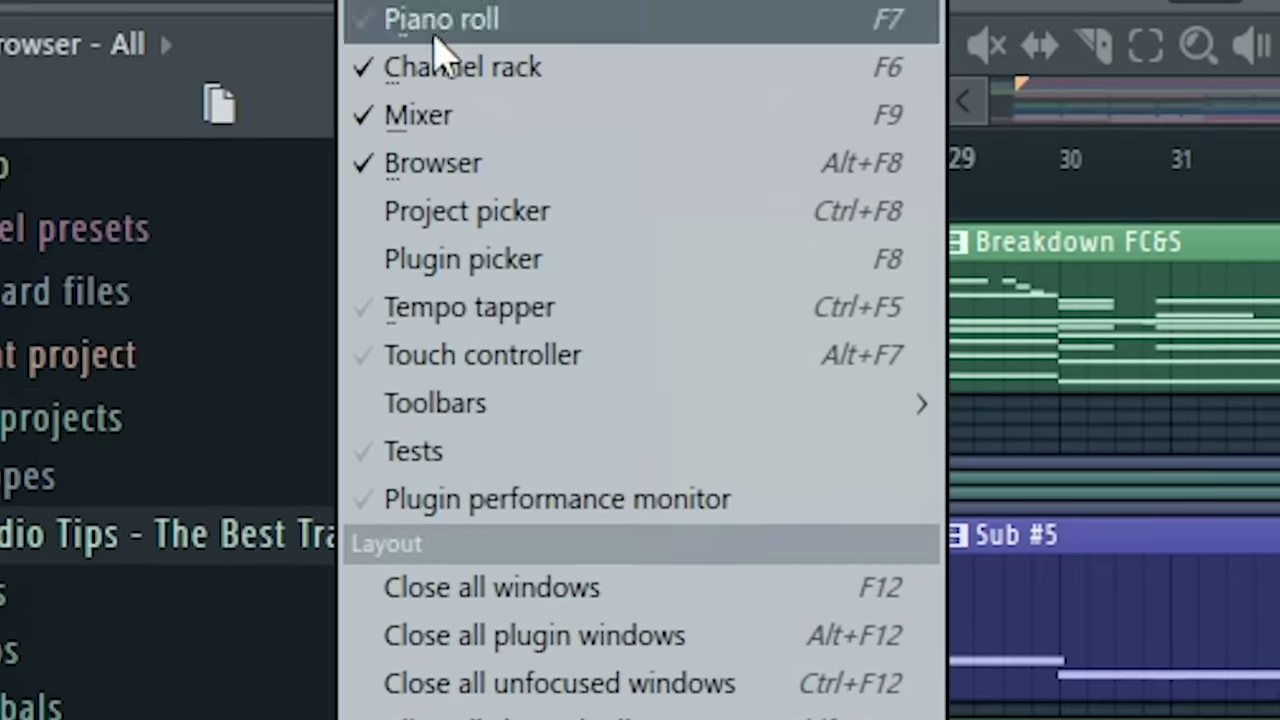
Step: Open the plugin performance monitor and play the song to measure Serum CPU load
click(556, 499)
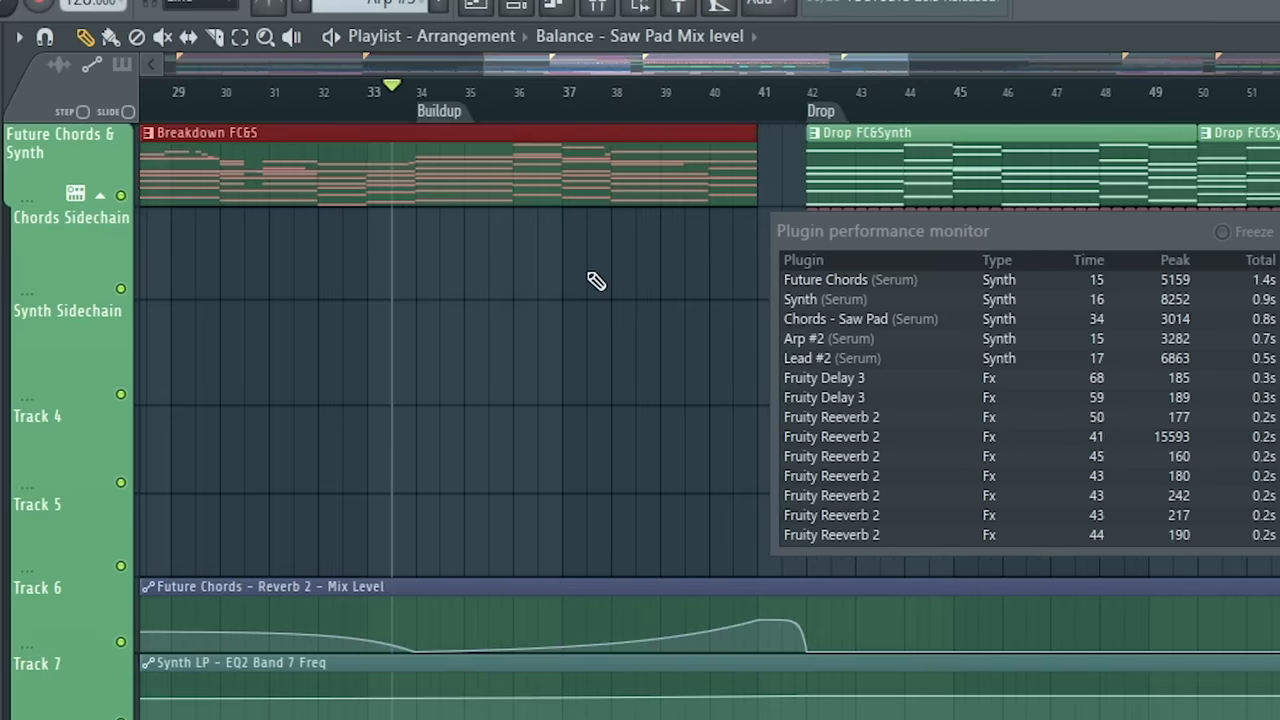
key(ctrl+alt+c)
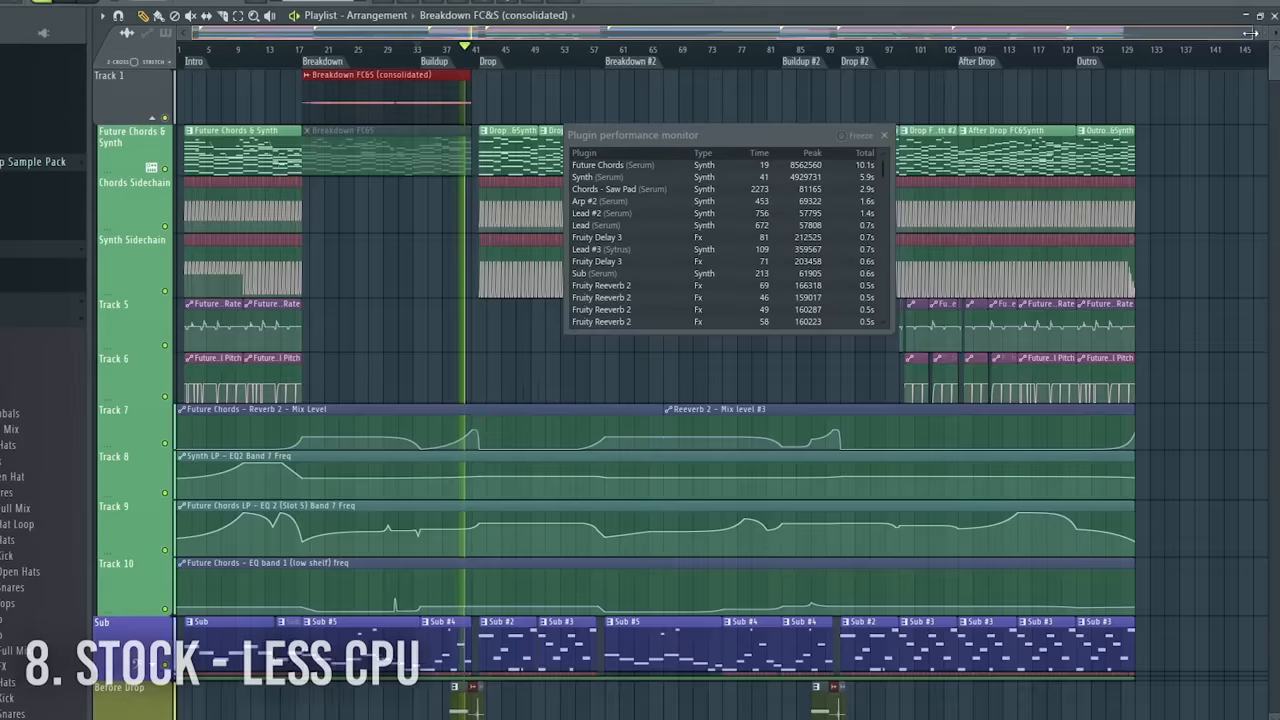
Step: Close the monitor and raise band 7 of Fruity Parametric EQ 2 on Collider Slack Metal 01
click(884, 135)
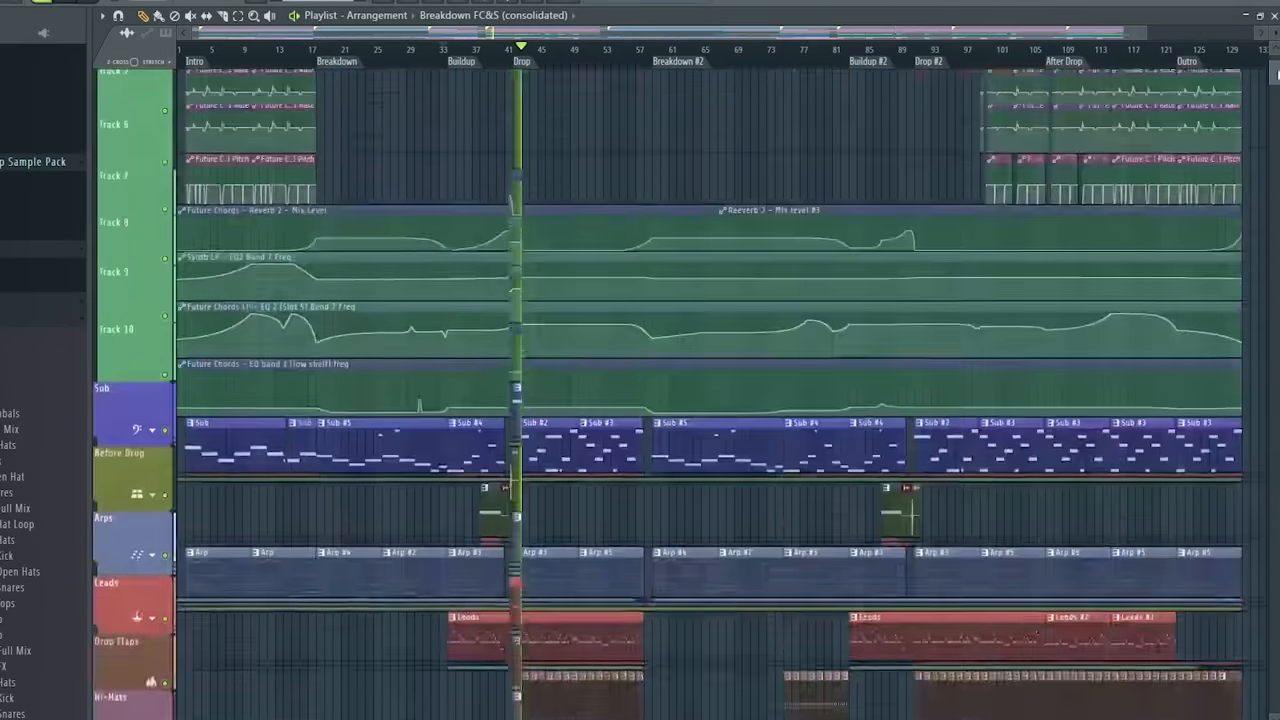
scroll(up, 3)
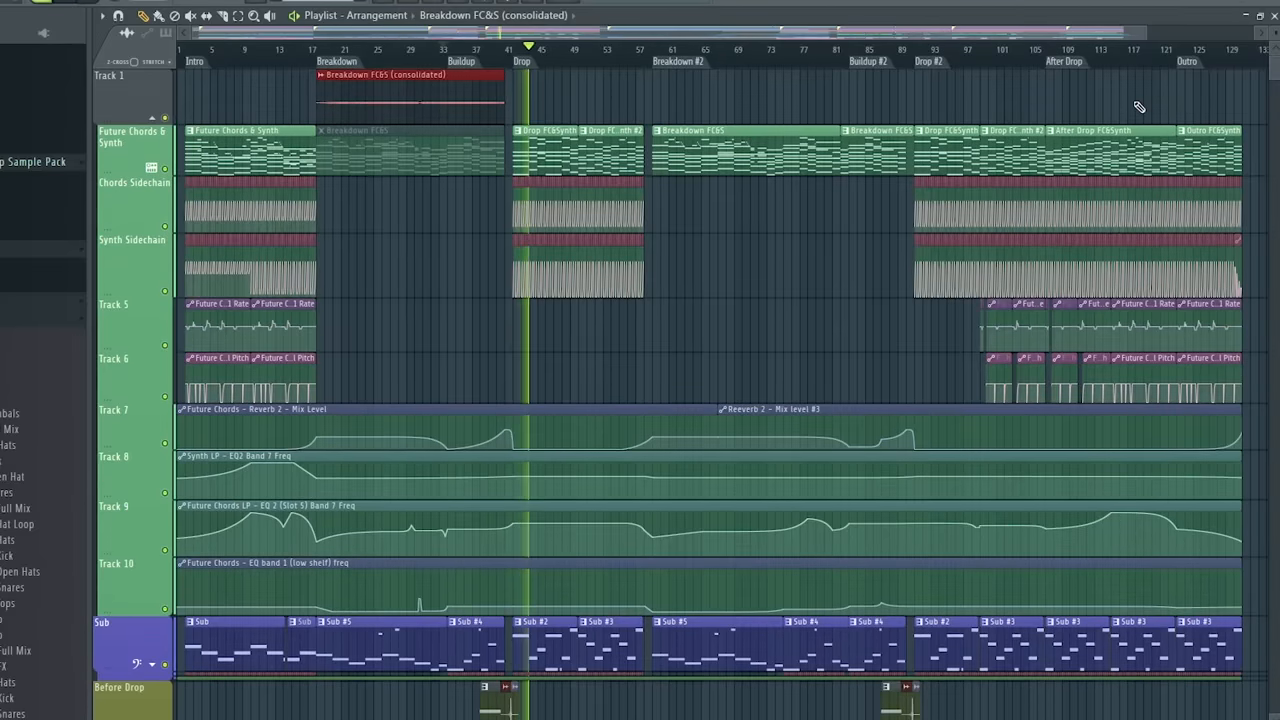
click(652, 50)
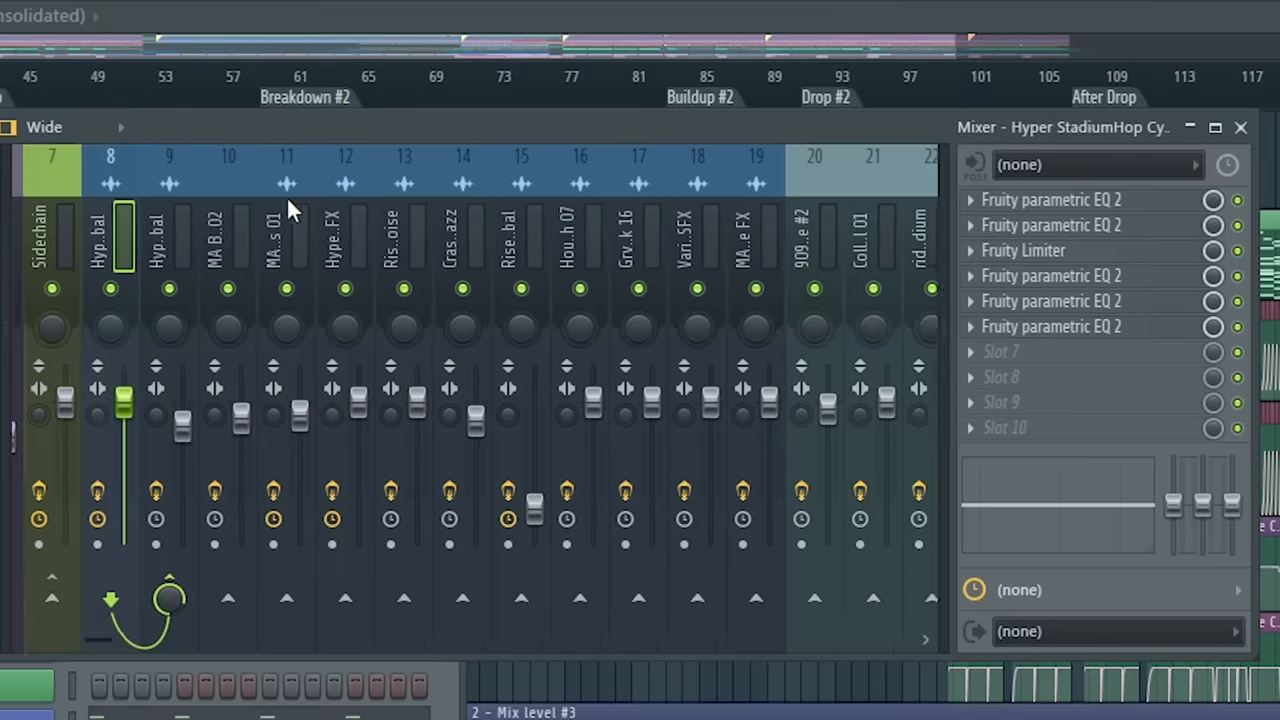
click(335, 240)
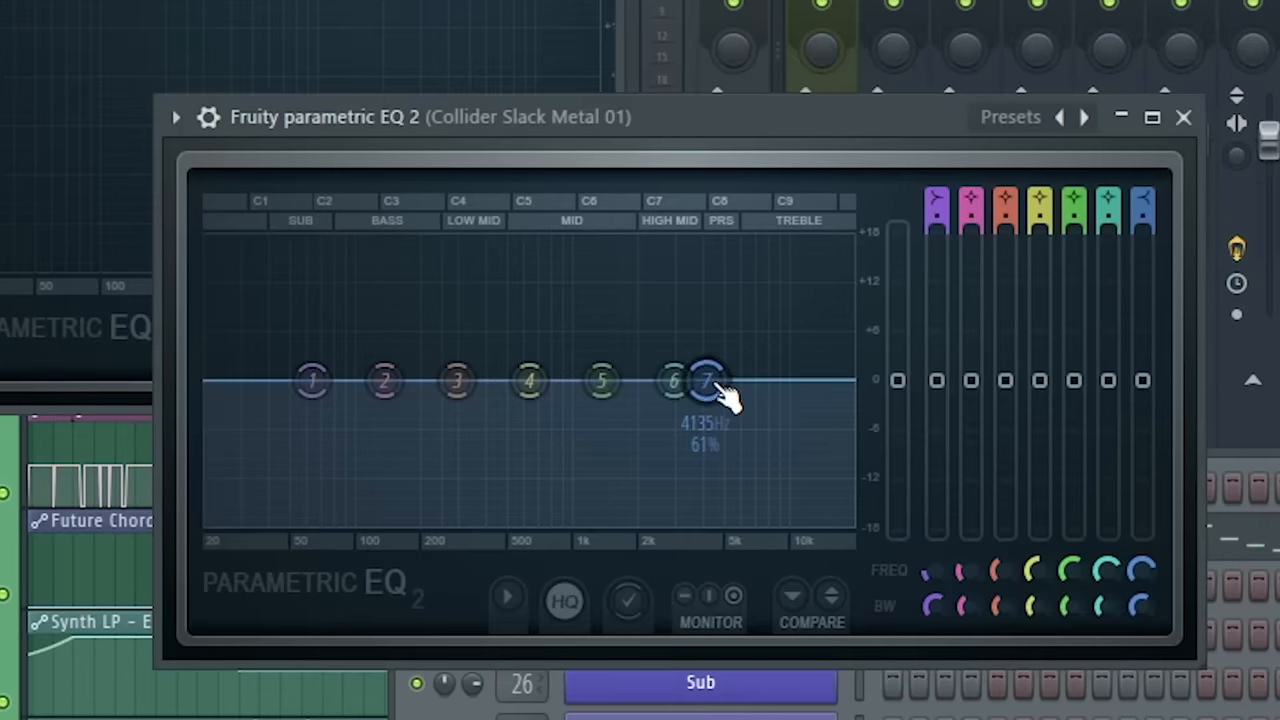
drag(707, 380, 690, 355)
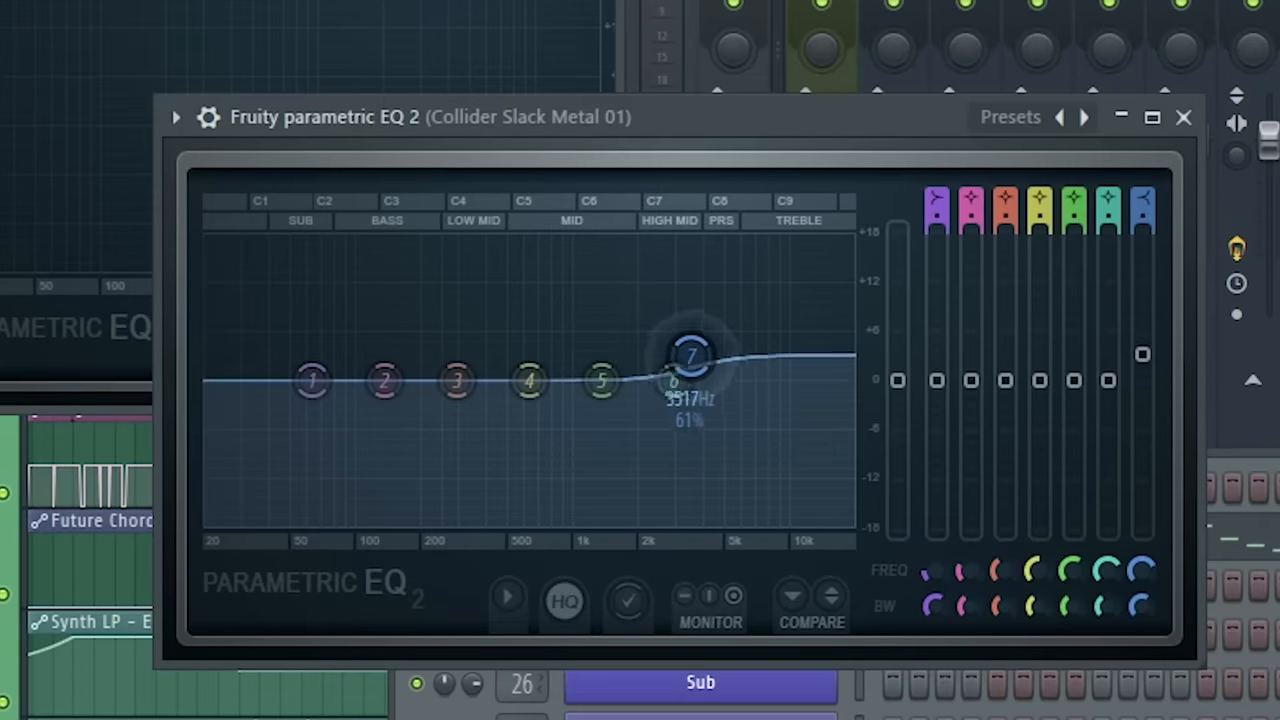
drag(690, 355, 690, 350)
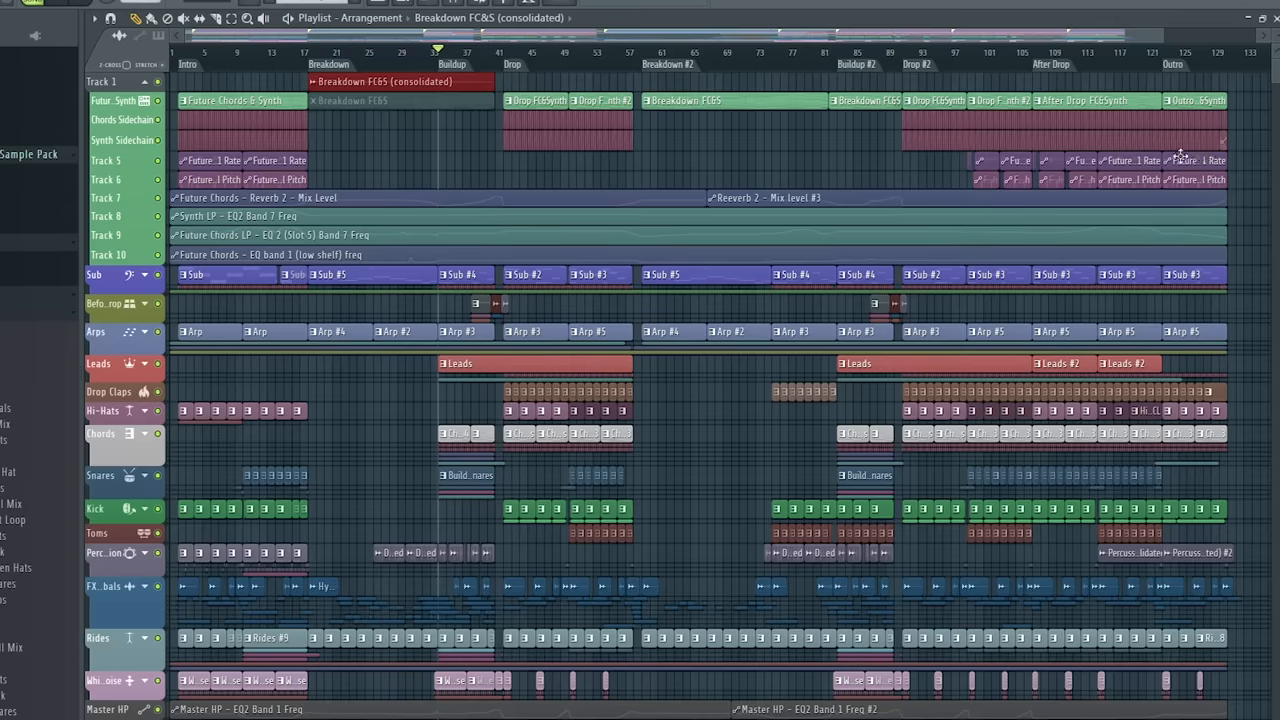
Step: Export the song as Progressive House Template.wav with mixer tracks split into stems
click(97, 42)
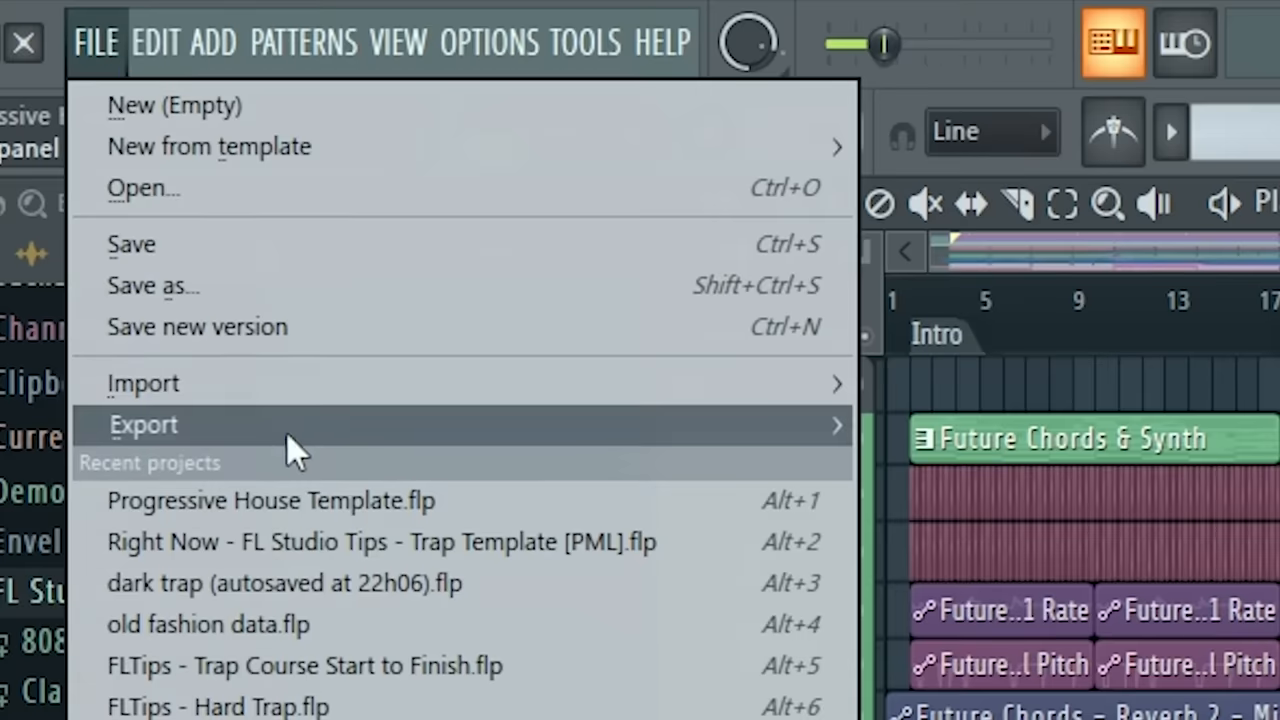
click(143, 424)
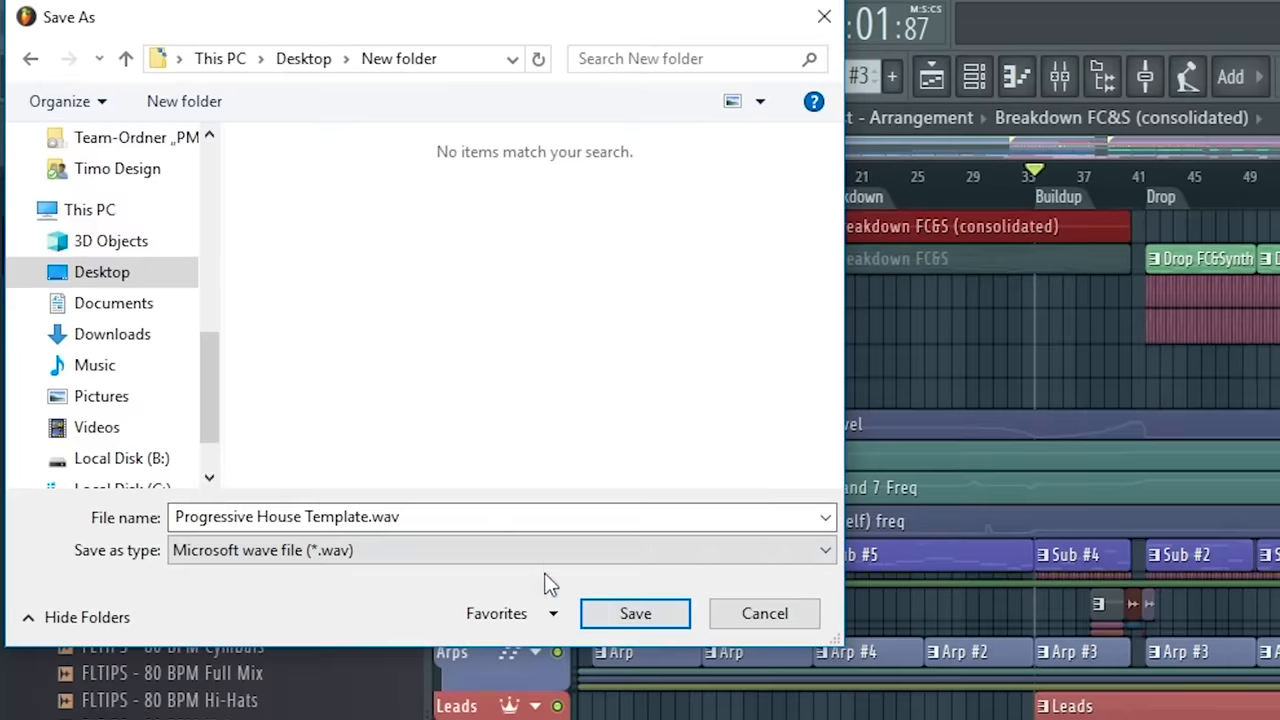
click(635, 613)
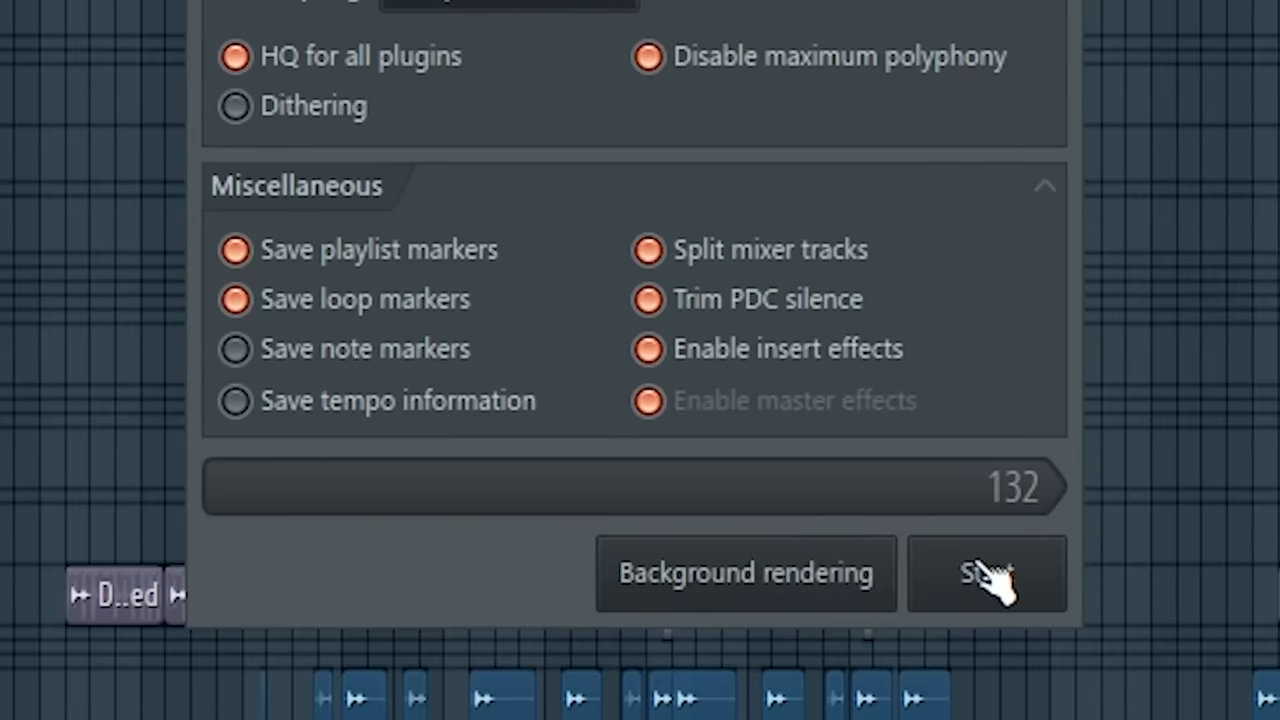
click(986, 573)
text(power)
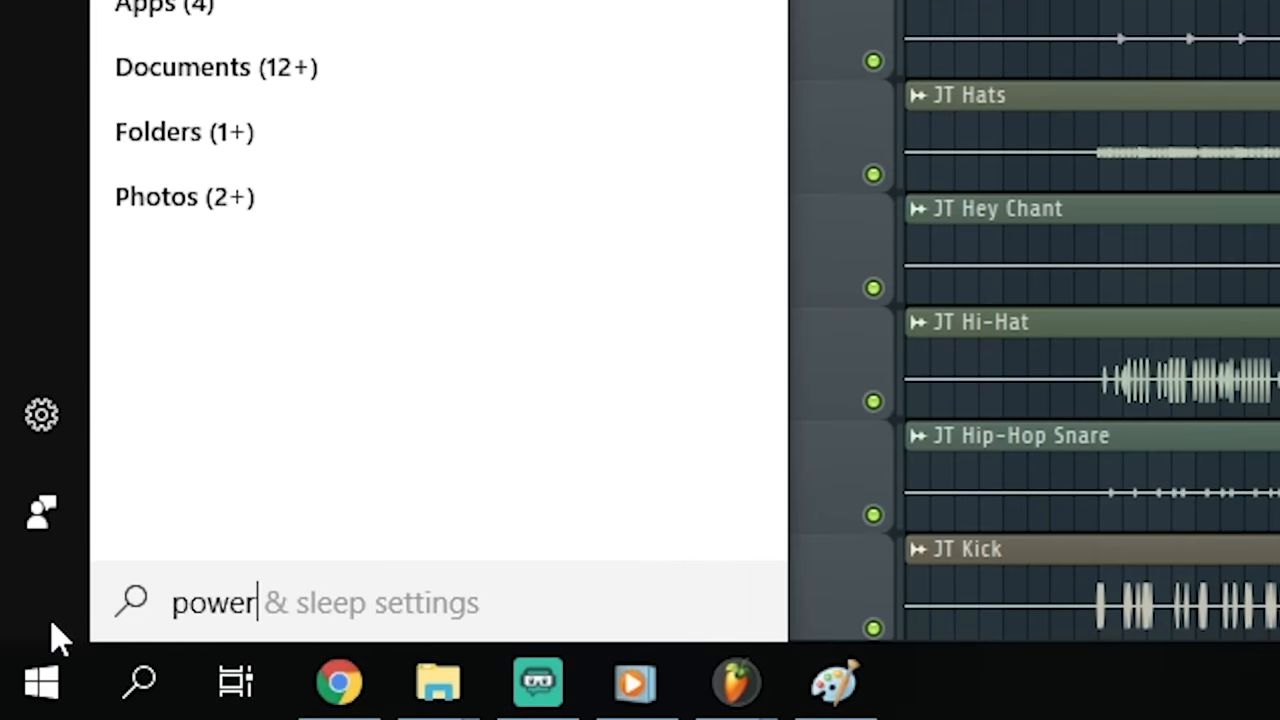
Step: Select the High performance power plan in Windows power settings
click(325, 602)
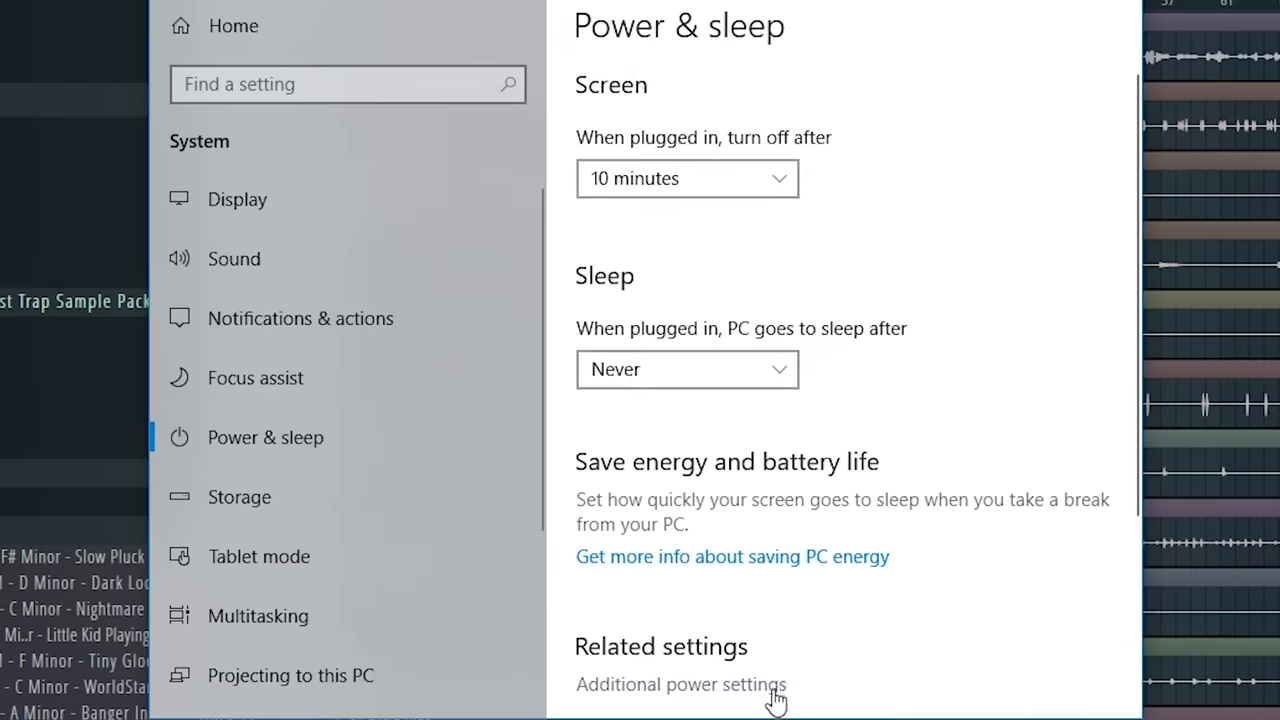
click(681, 684)
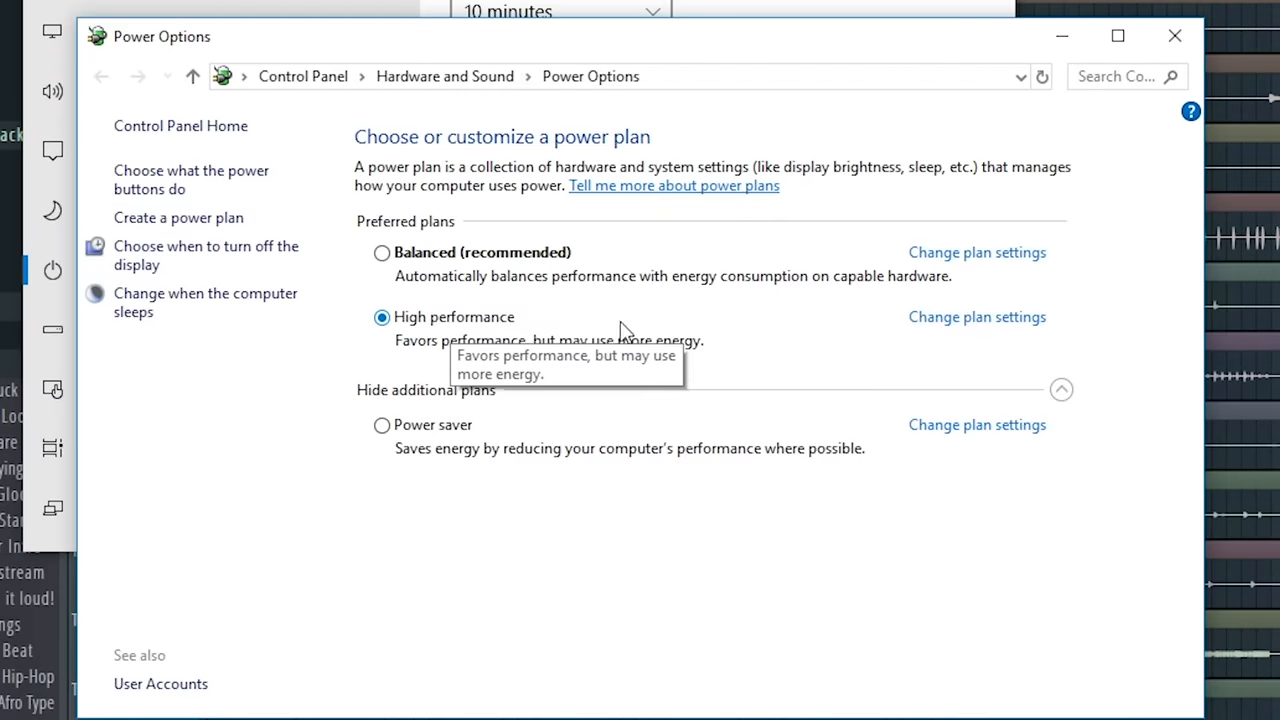
click(976, 316)
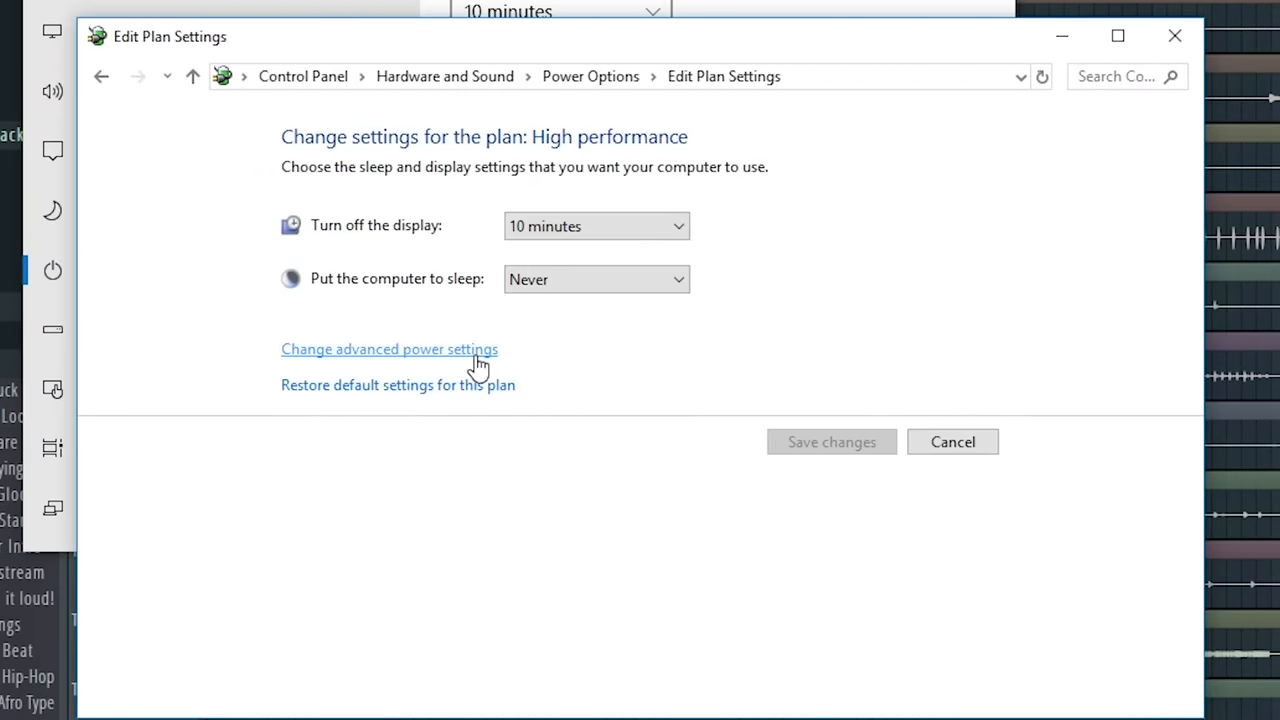
Step: Confirm the plan's minimum processor state is 100% in advanced power settings
click(389, 349)
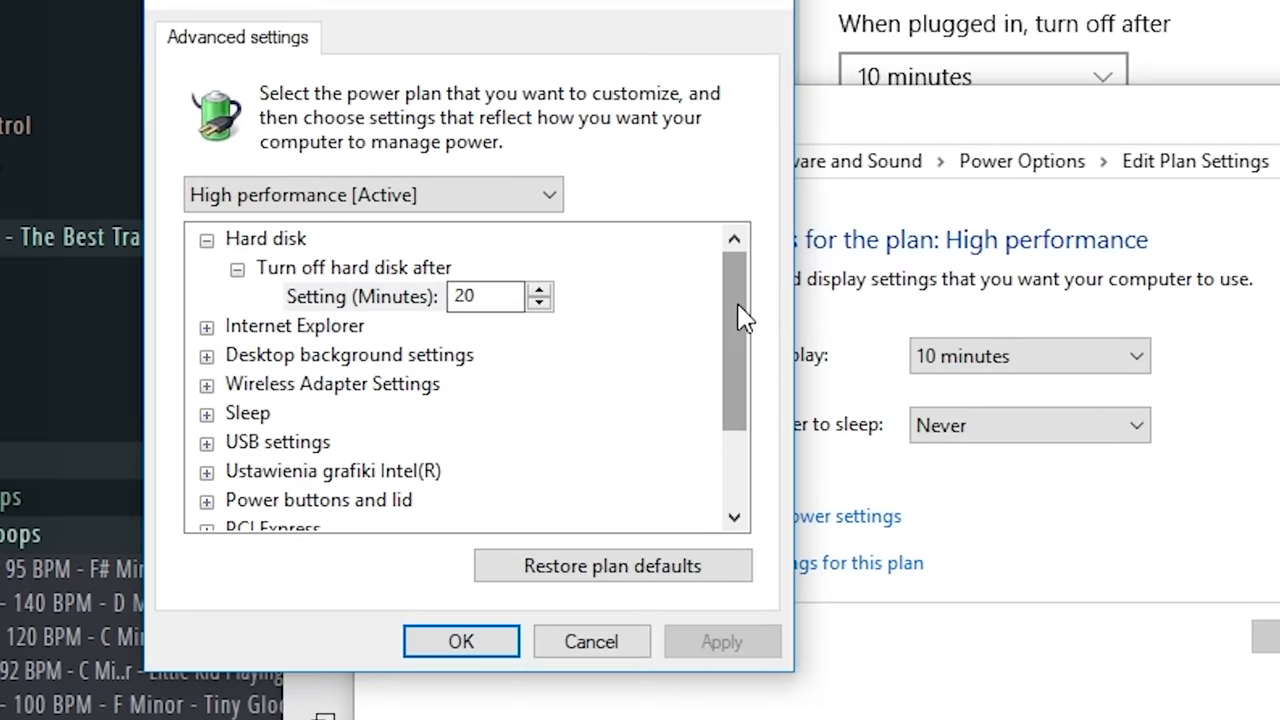
scroll(down, 3)
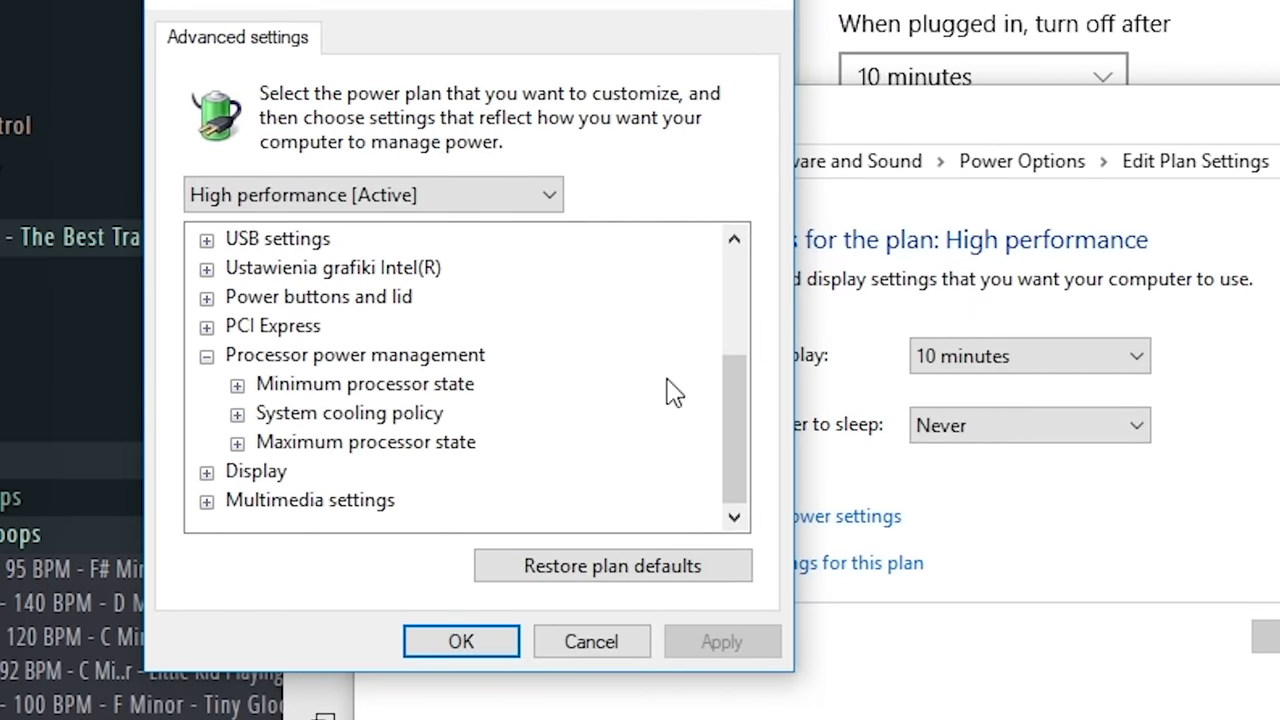
click(236, 384)
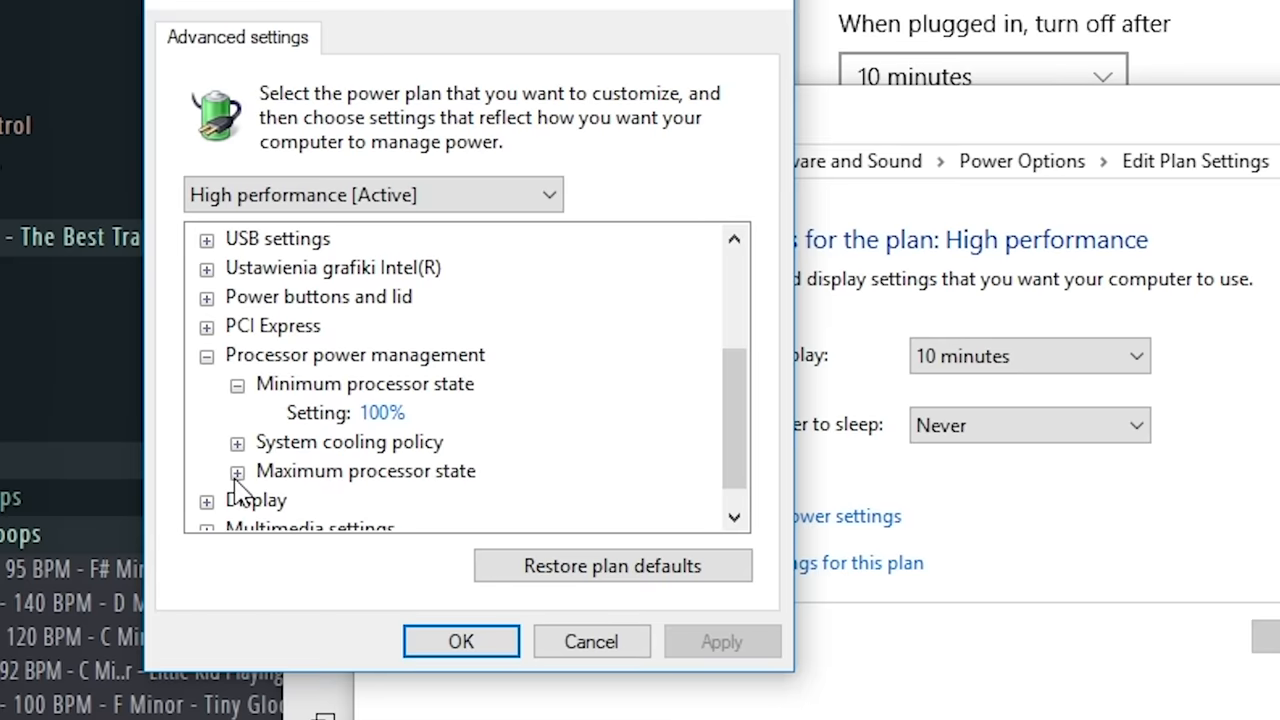
click(237, 474)
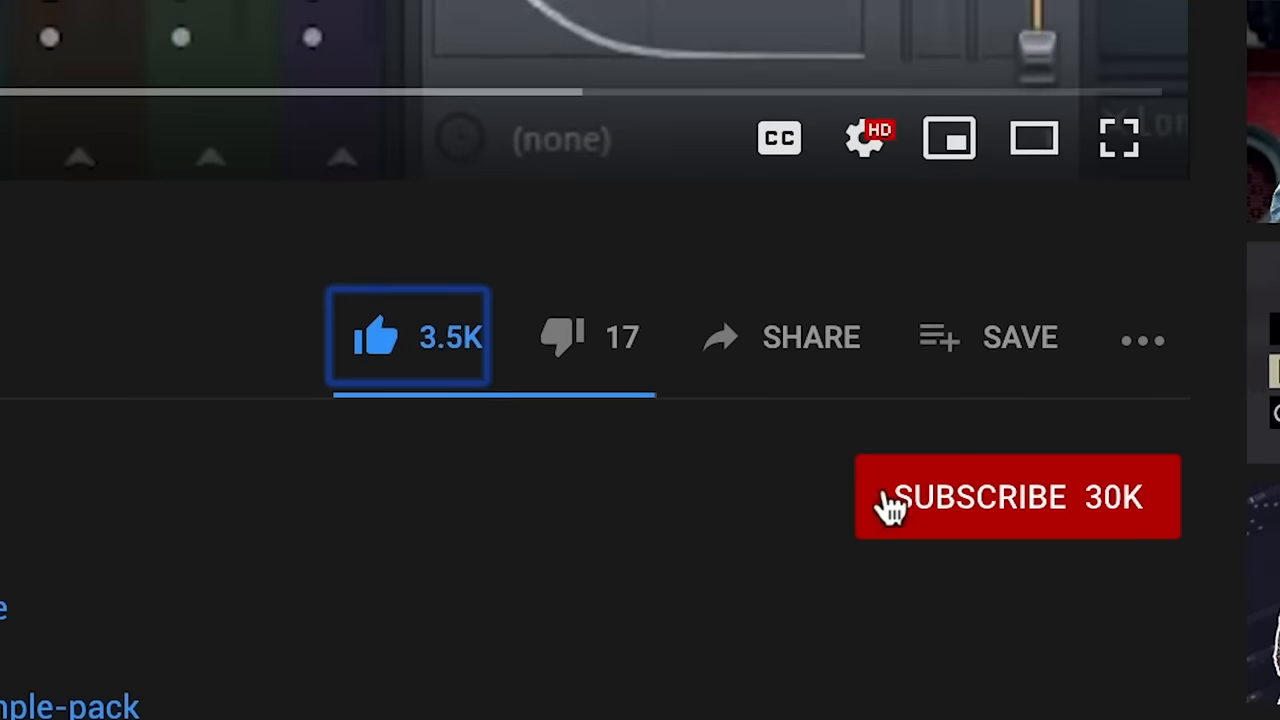
click(1016, 496)
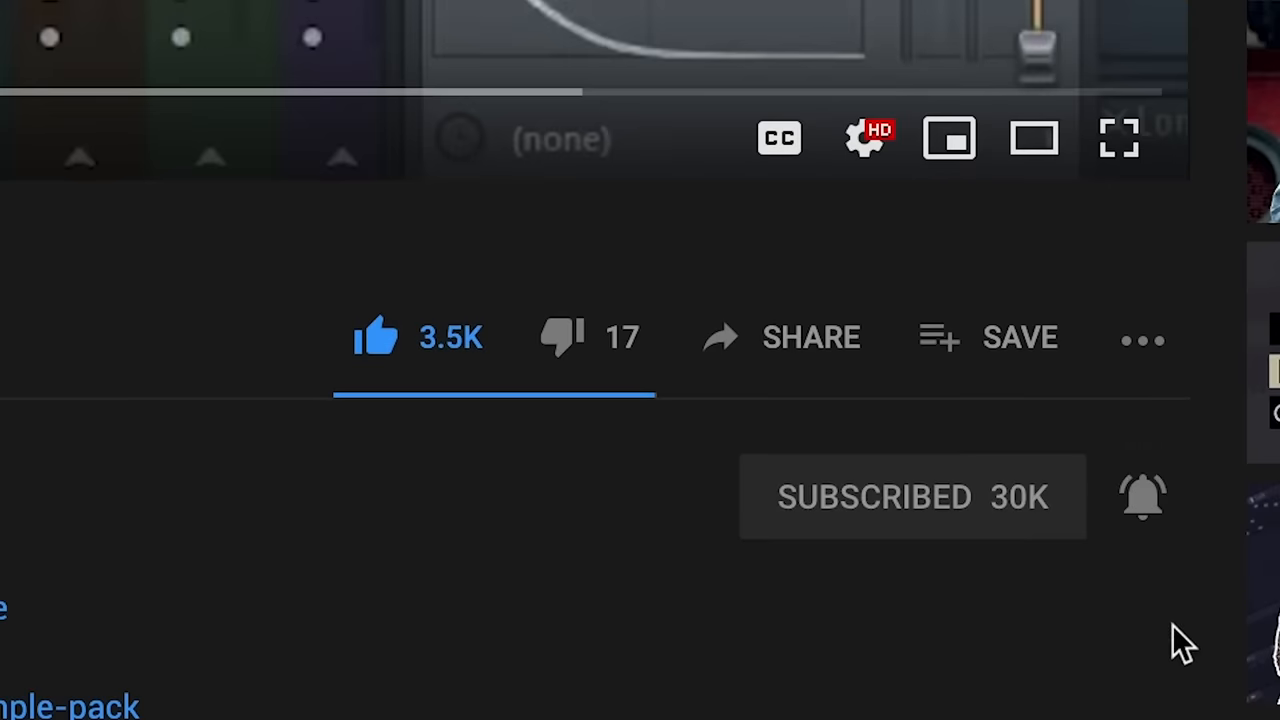